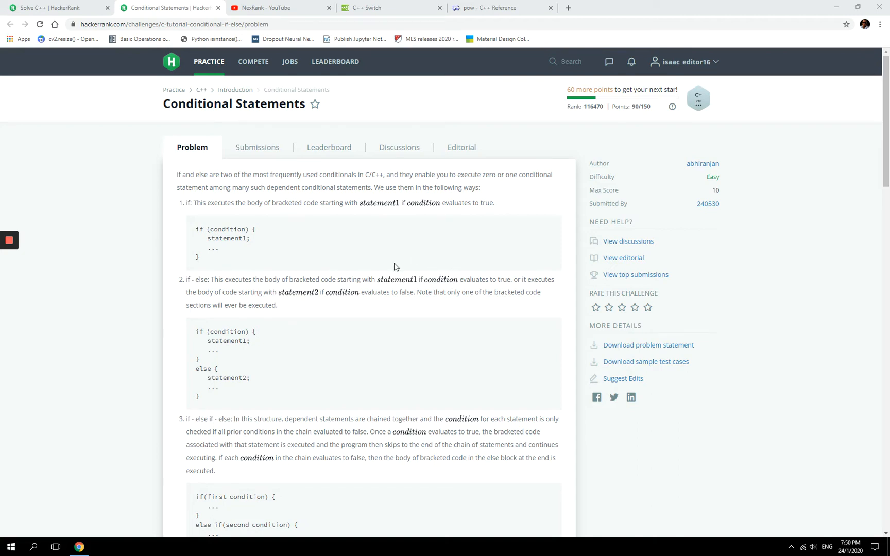
mouse_move(370, 259)
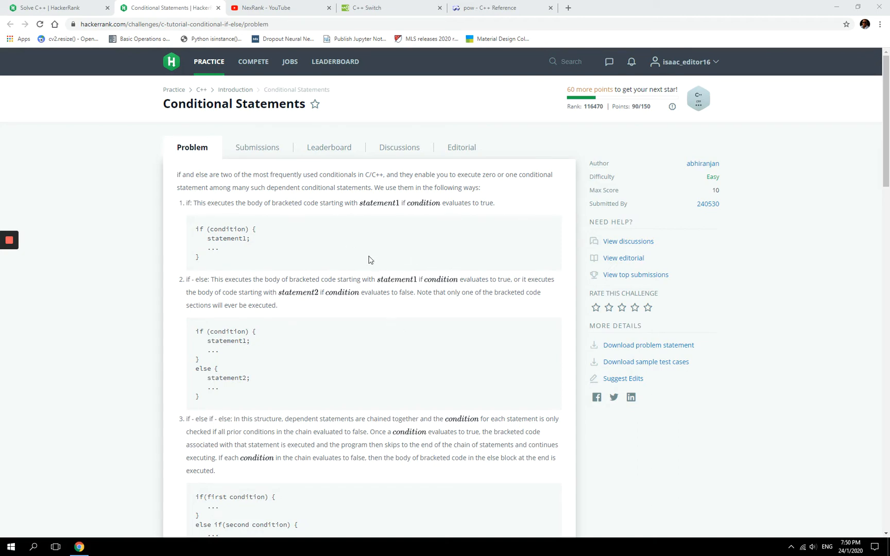
mouse_move(358, 258)
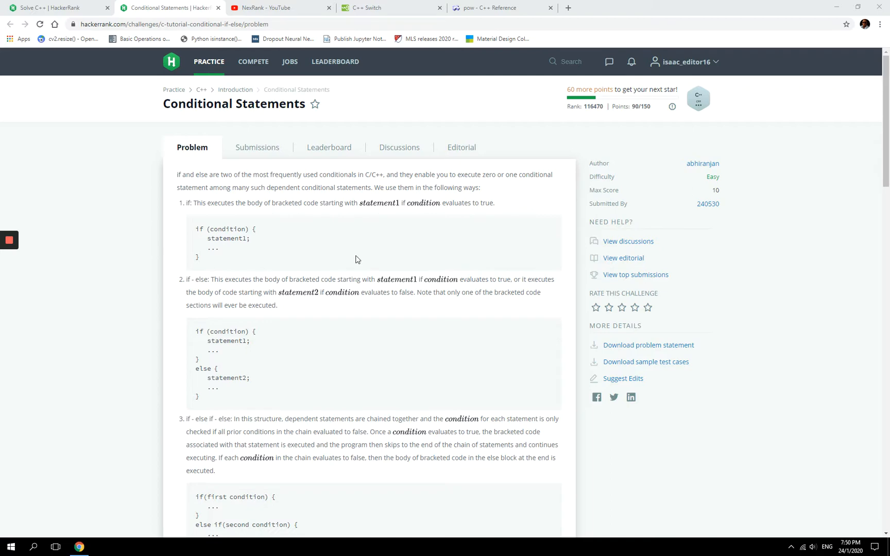
mouse_move(270, 213)
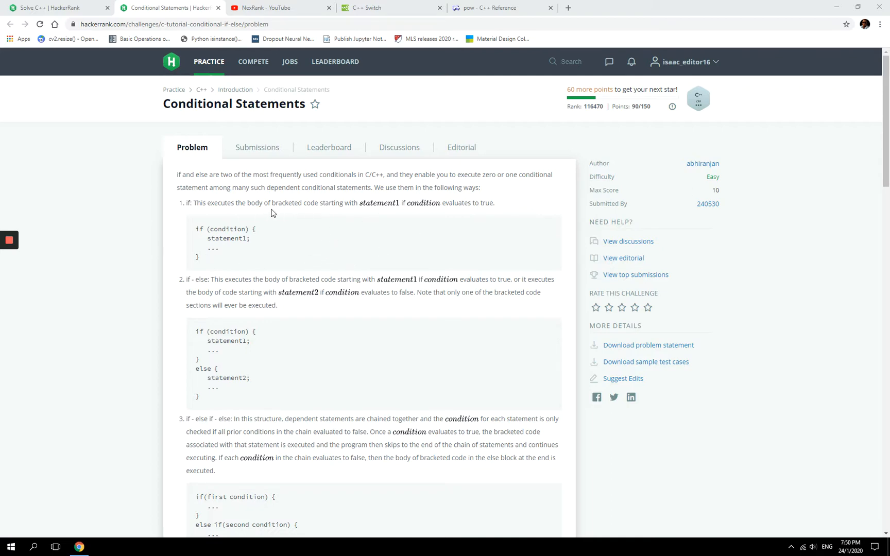
Scroll through the Conditional Statements task and highlight the basic if statement example
scroll(down, 3)
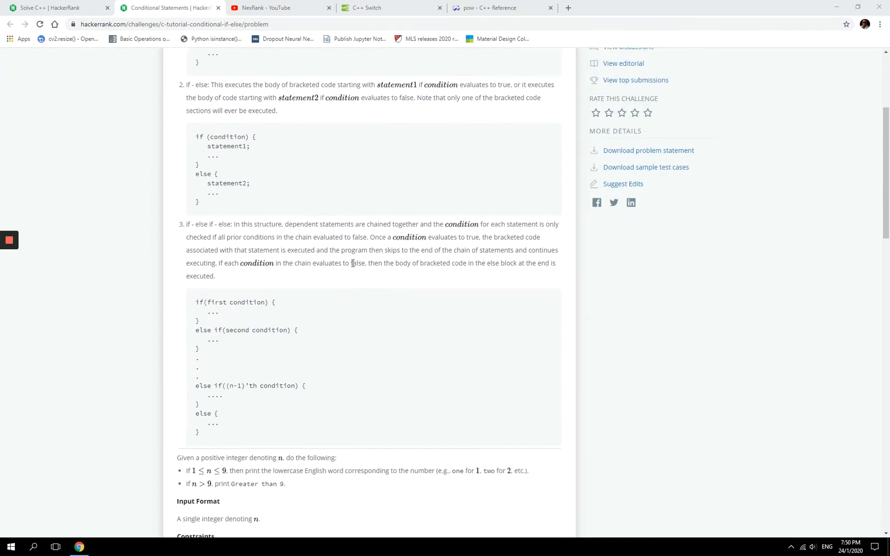
scroll(down, 3)
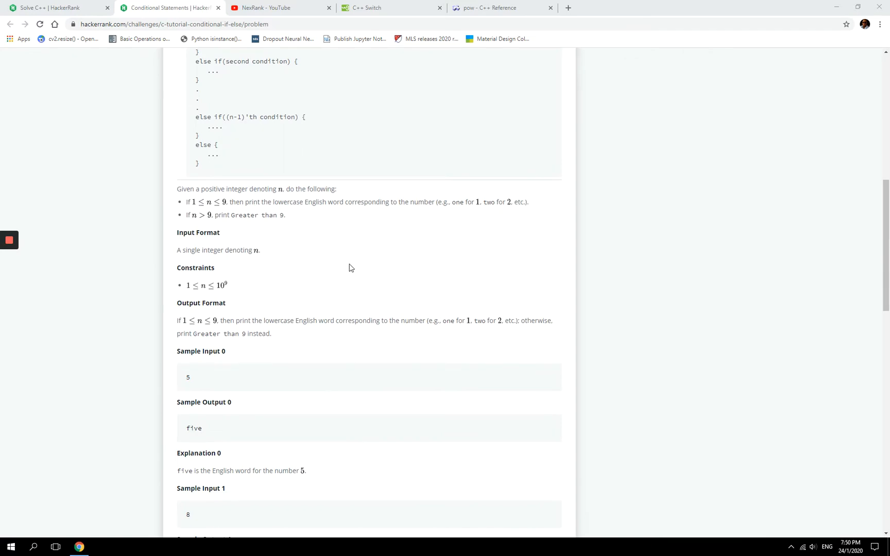
scroll(down, 3)
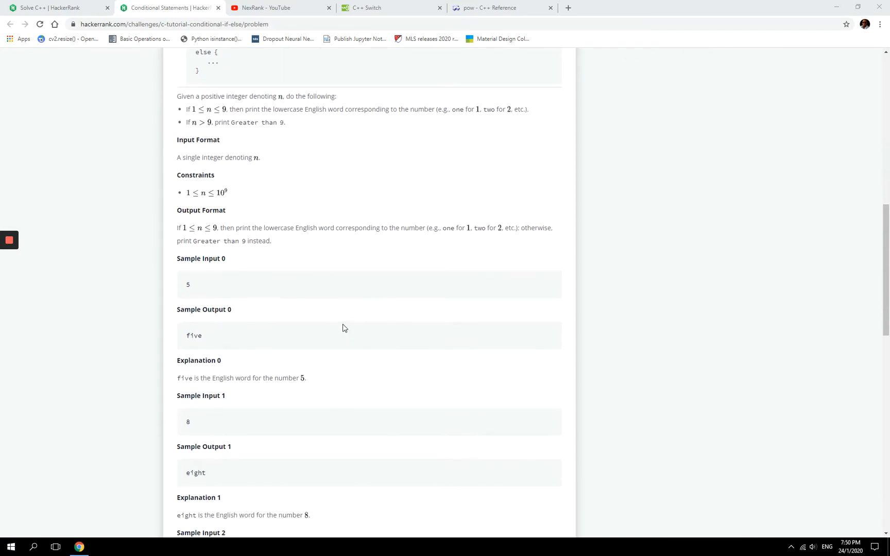
mouse_move(338, 305)
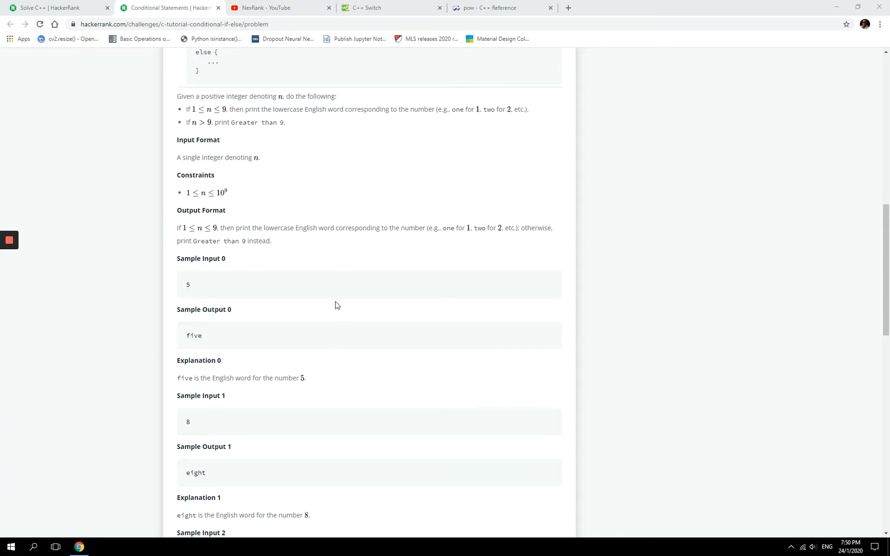
scroll(up, 3)
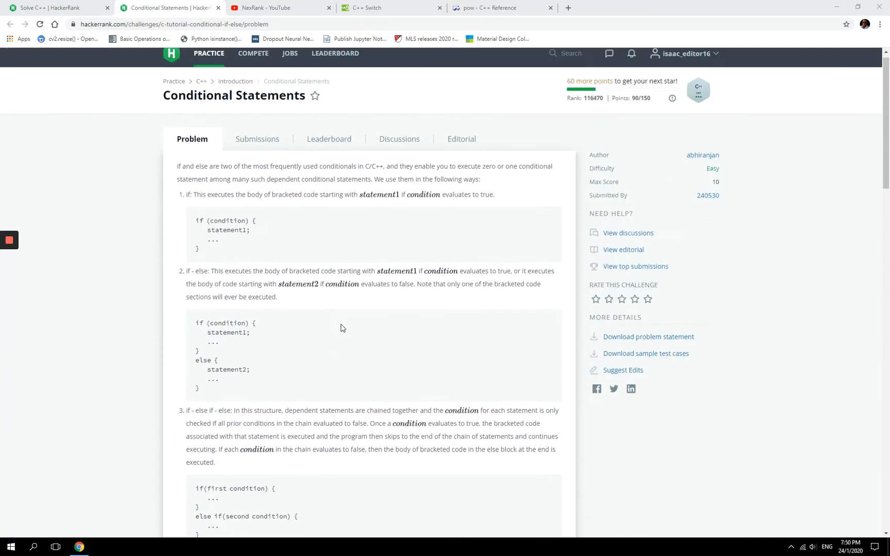
scroll(down, 3)
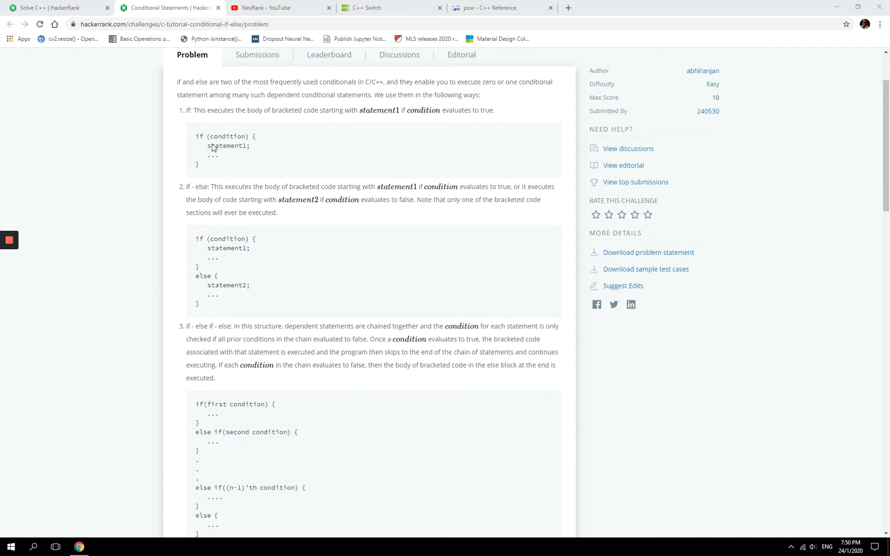
drag(195, 136, 204, 165)
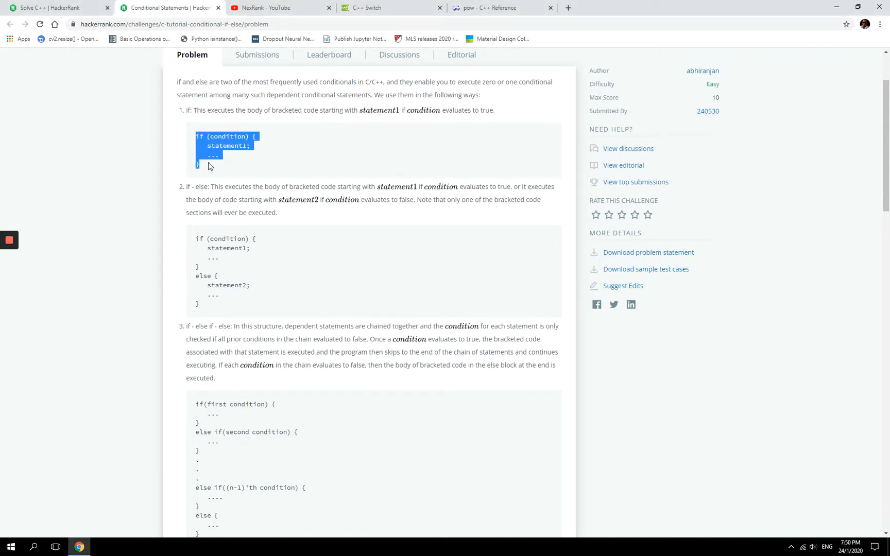
Review the constraints and sample inputs and outputs, highlighting the sample output 'five'
scroll(down, 3)
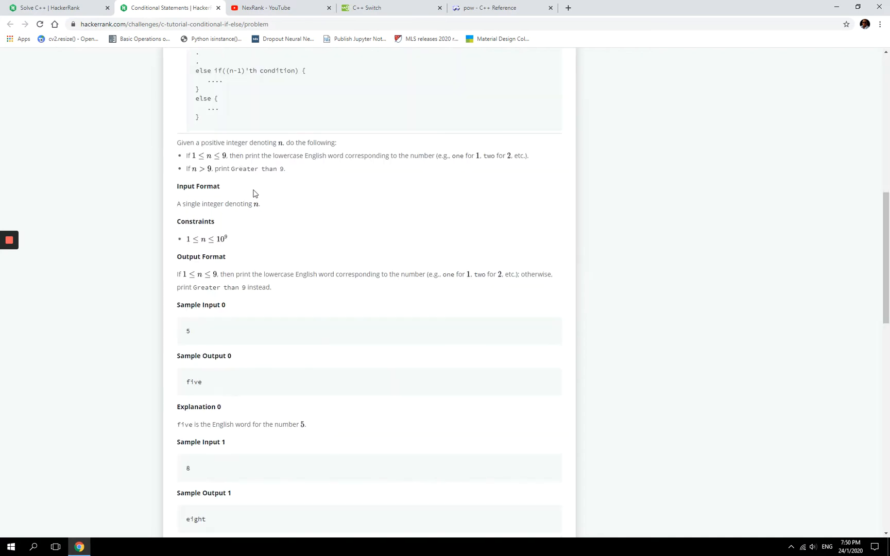
mouse_move(215, 158)
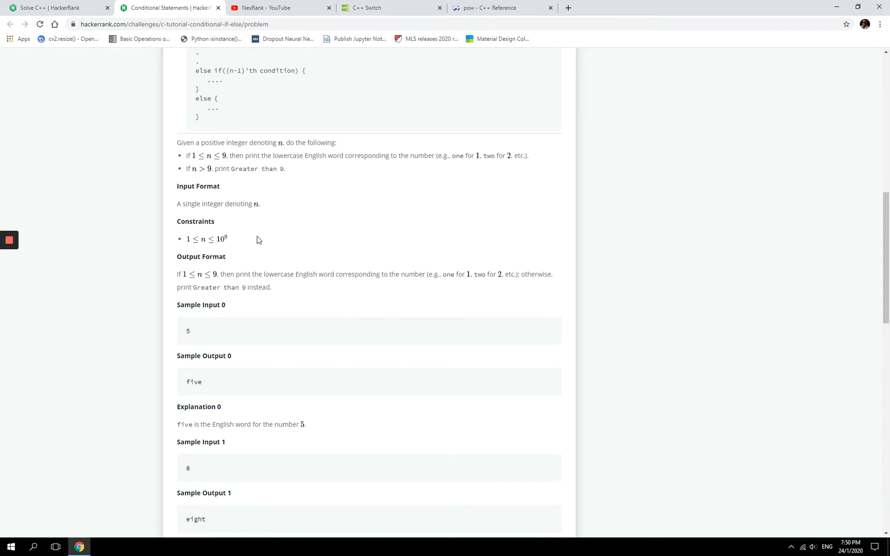
mouse_move(245, 238)
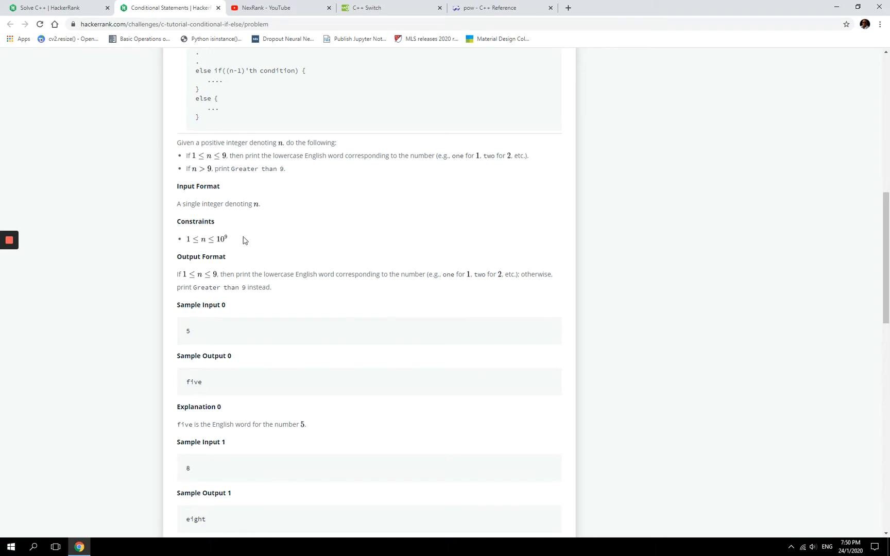
scroll(down, 3)
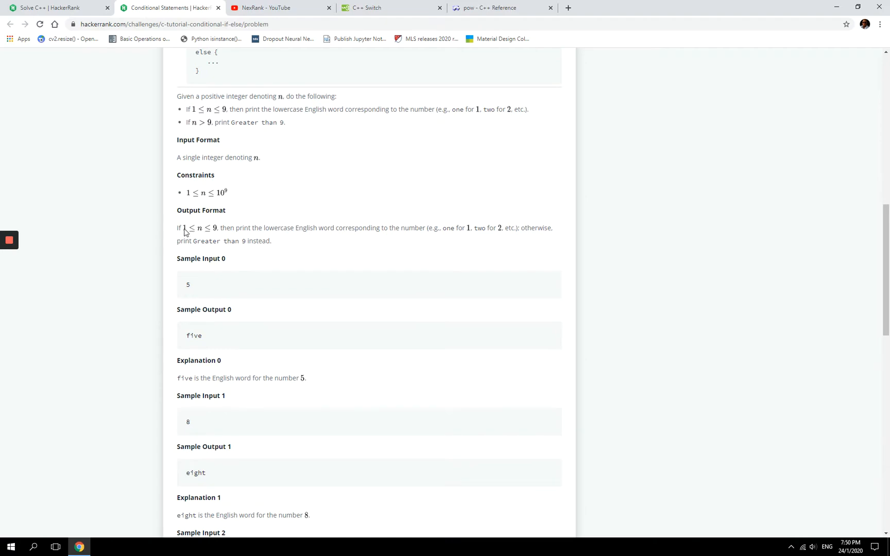
scroll(down, 3)
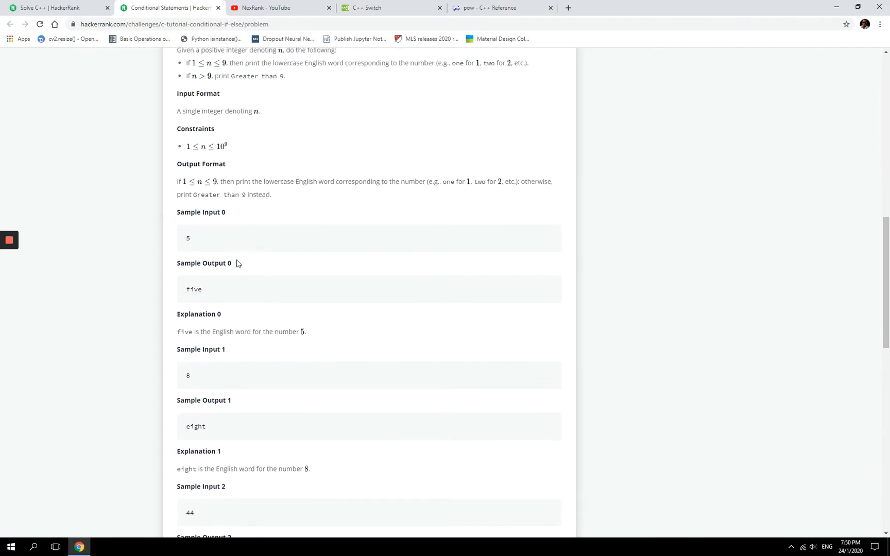
double_click(193, 289)
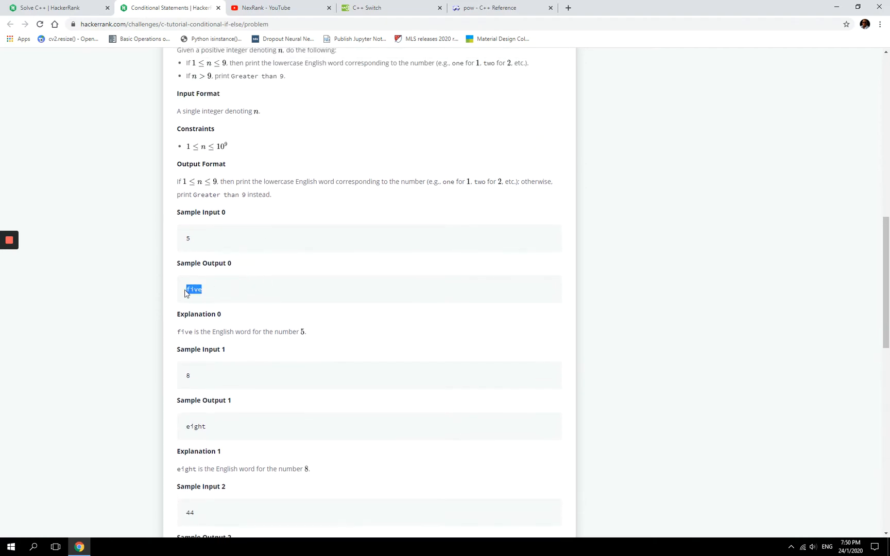
click(324, 207)
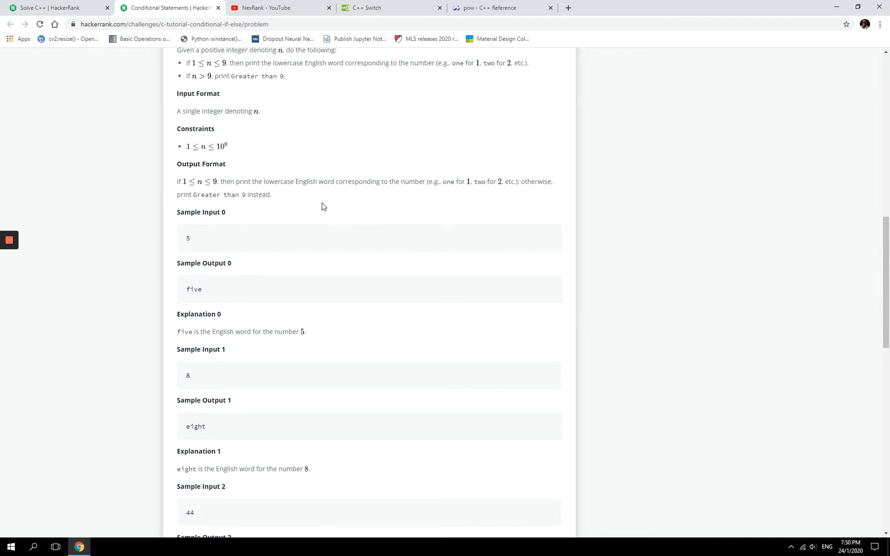
scroll(down, 3)
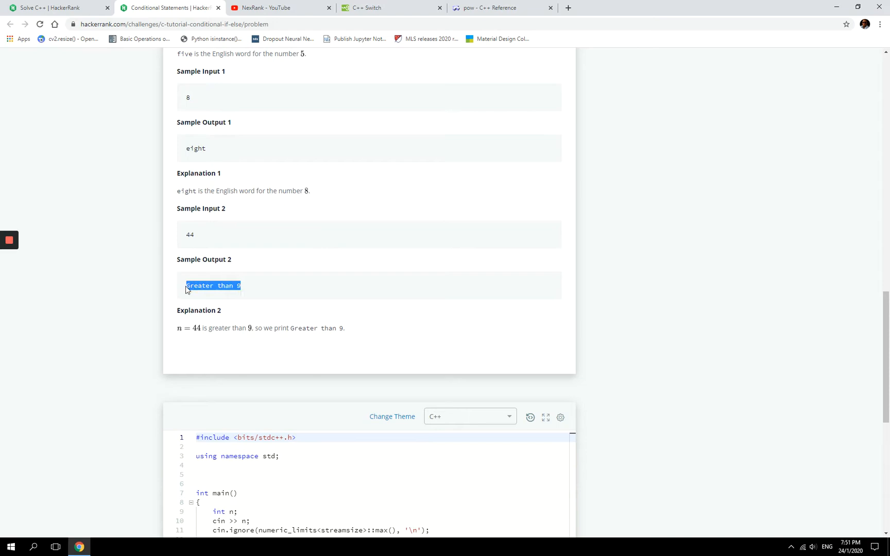
scroll(up, 3)
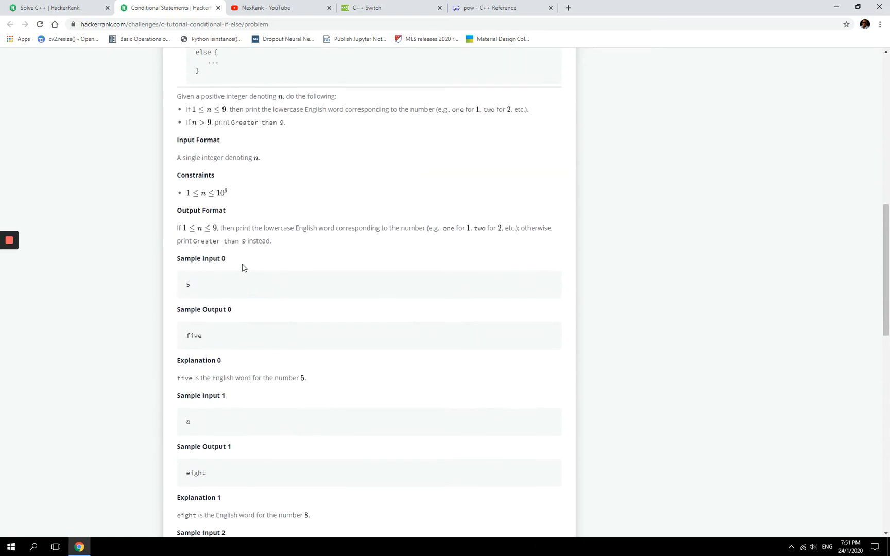
scroll(down, 3)
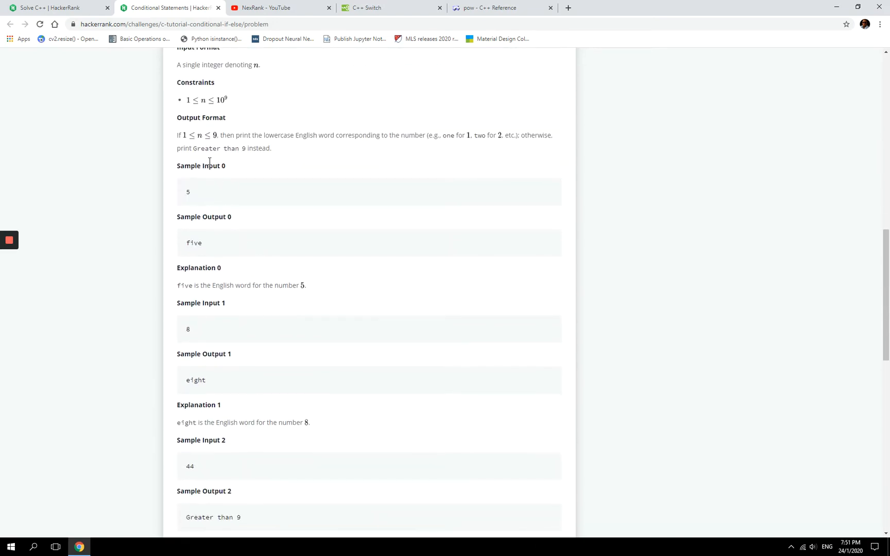
mouse_move(212, 249)
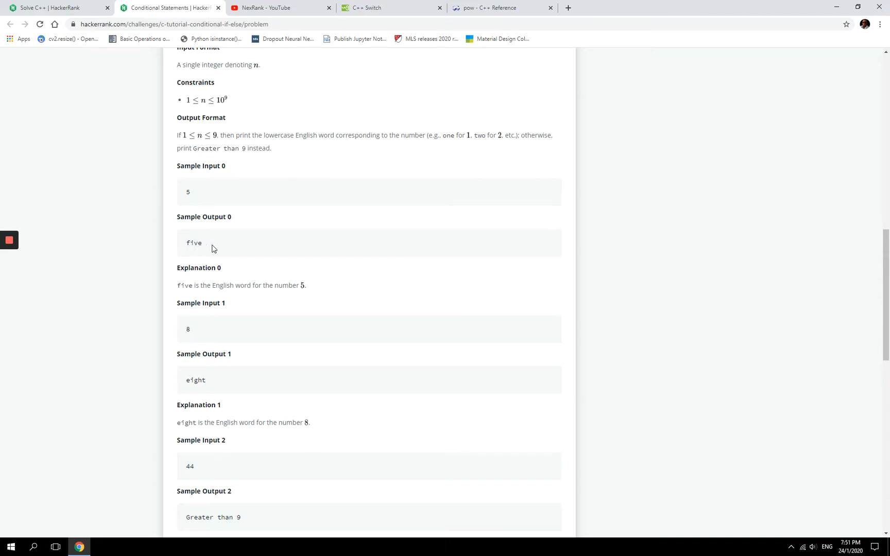
scroll(down, 3)
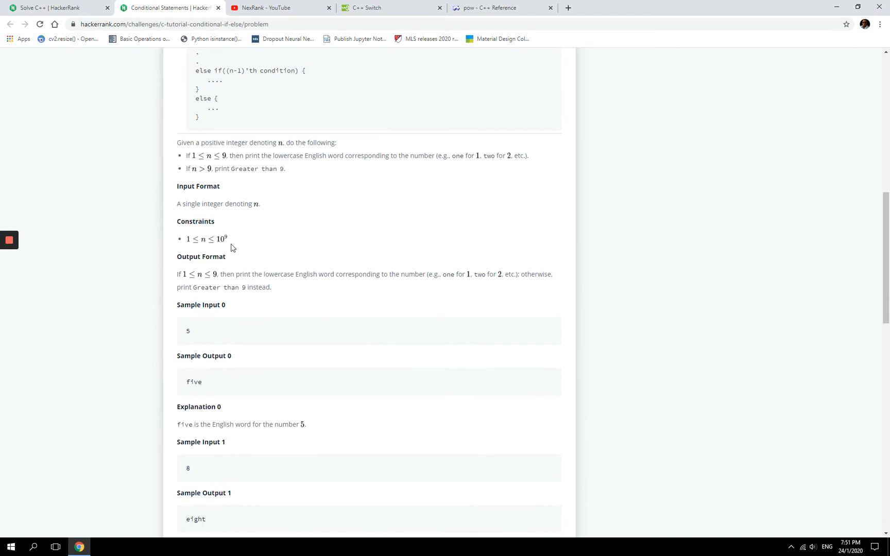
mouse_move(197, 247)
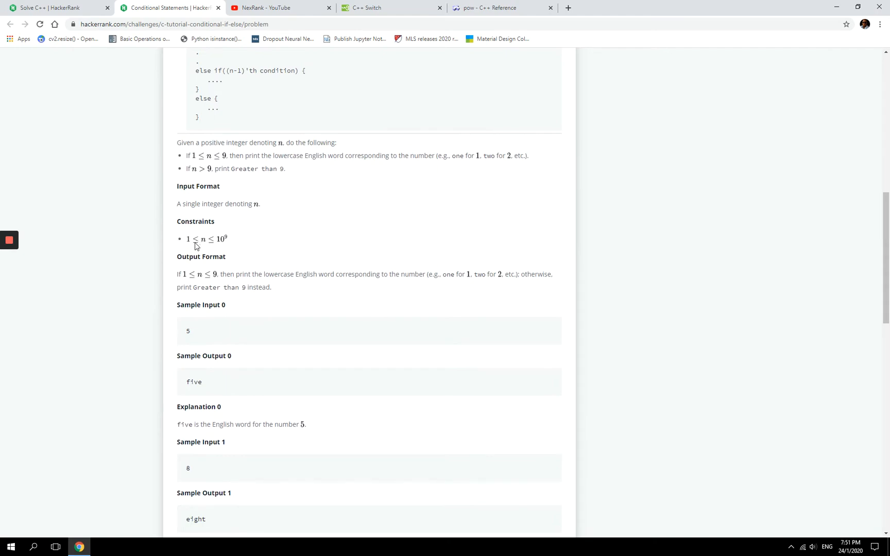
mouse_move(220, 246)
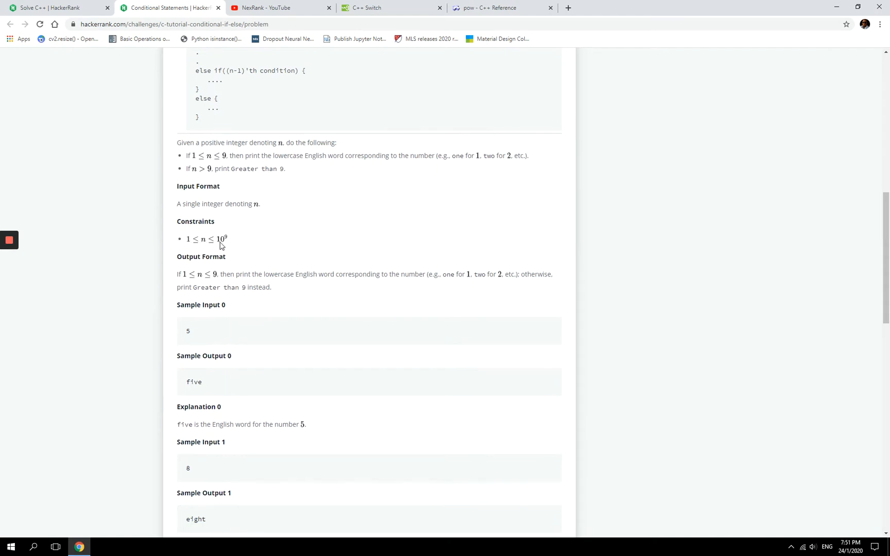
mouse_move(313, 259)
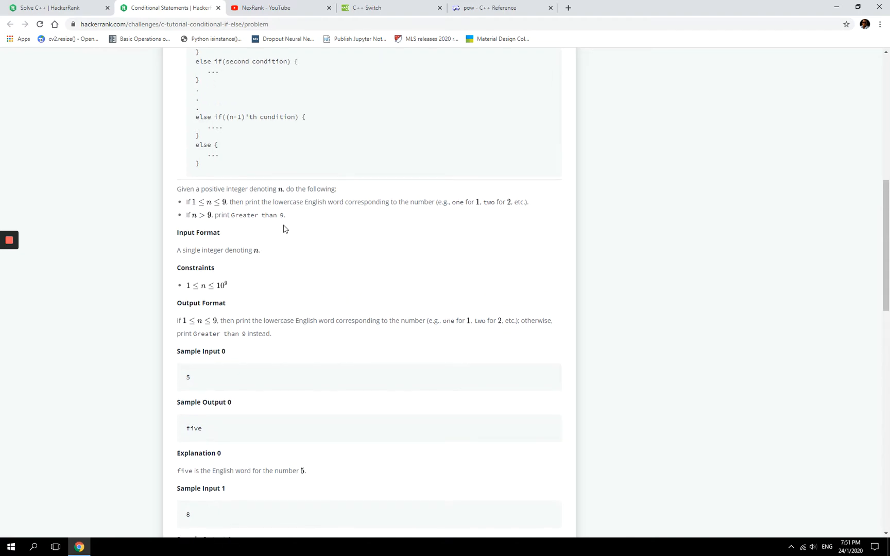
Study the W3Schools C++ switch weekday example, then return to the HackerRank C++ challenge list
click(366, 8)
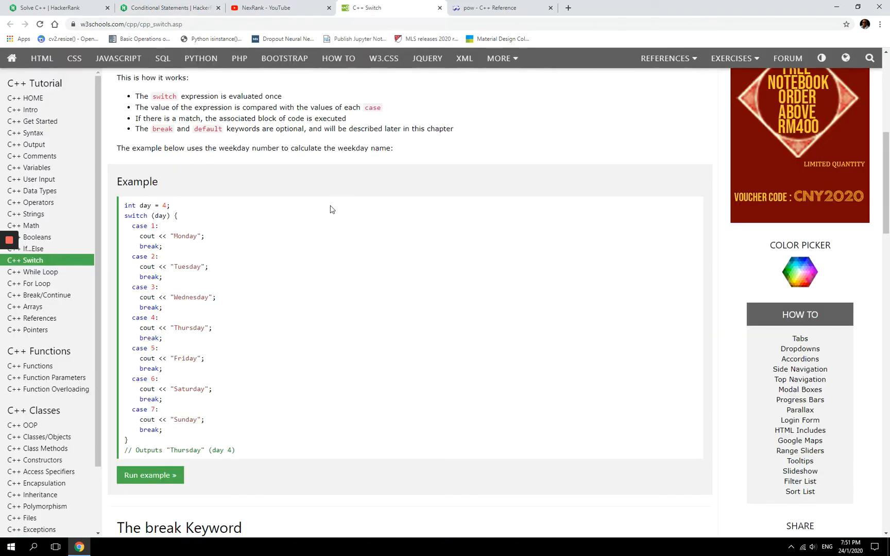
scroll(down, 3)
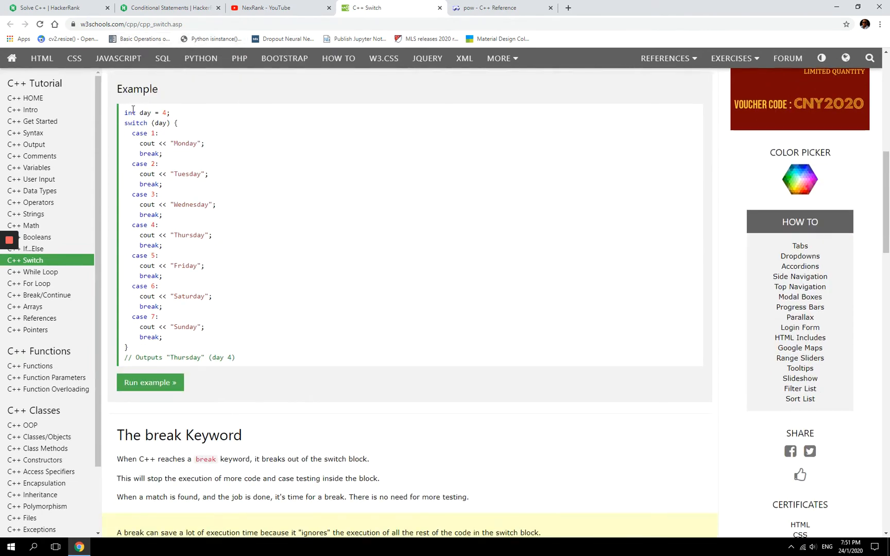
drag(130, 113, 246, 357)
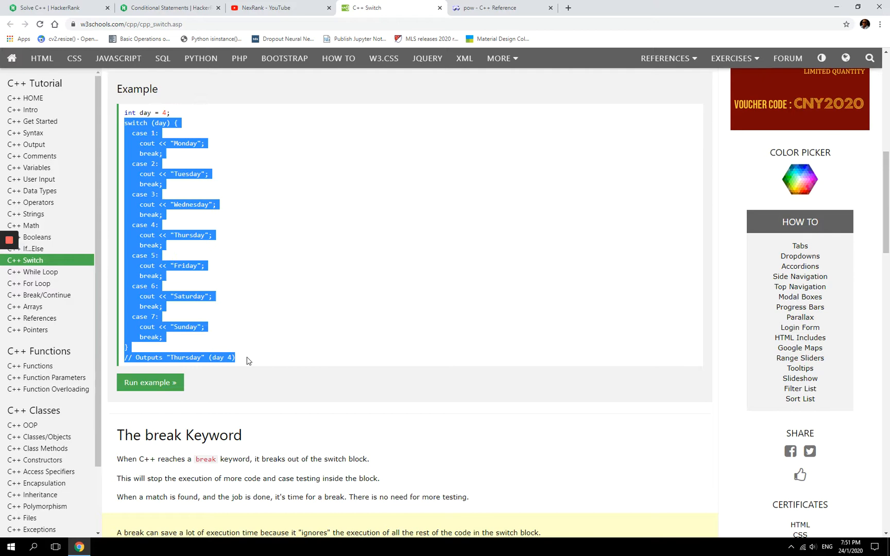
click(46, 7)
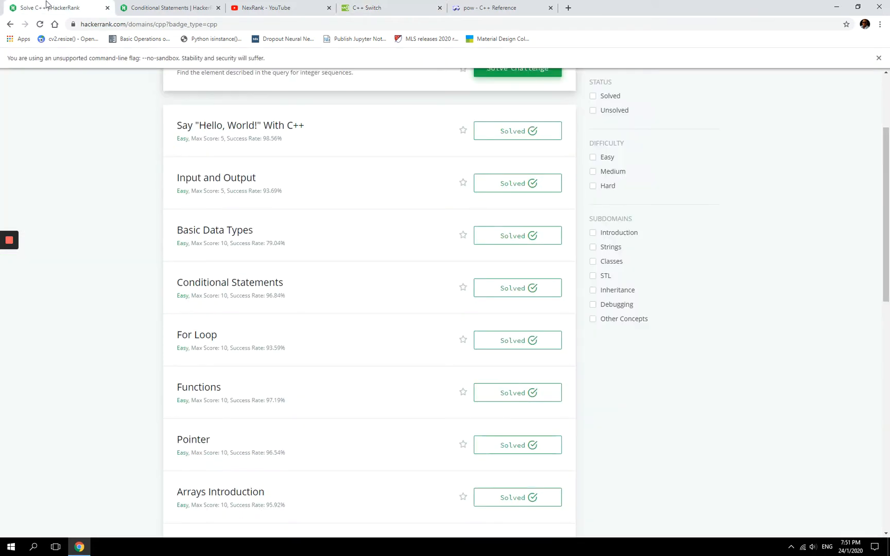
Reopen Conditional Statements and scroll to the if / else if / else example block
click(165, 8)
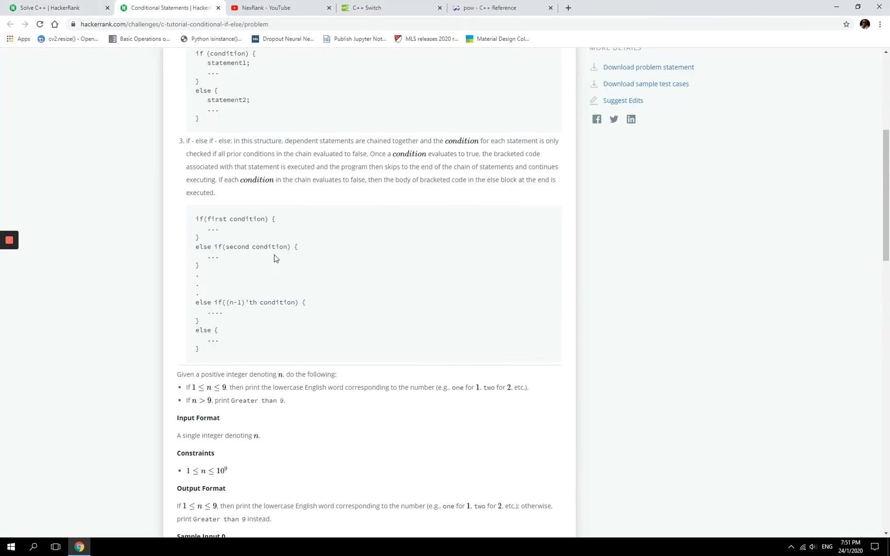
mouse_move(250, 252)
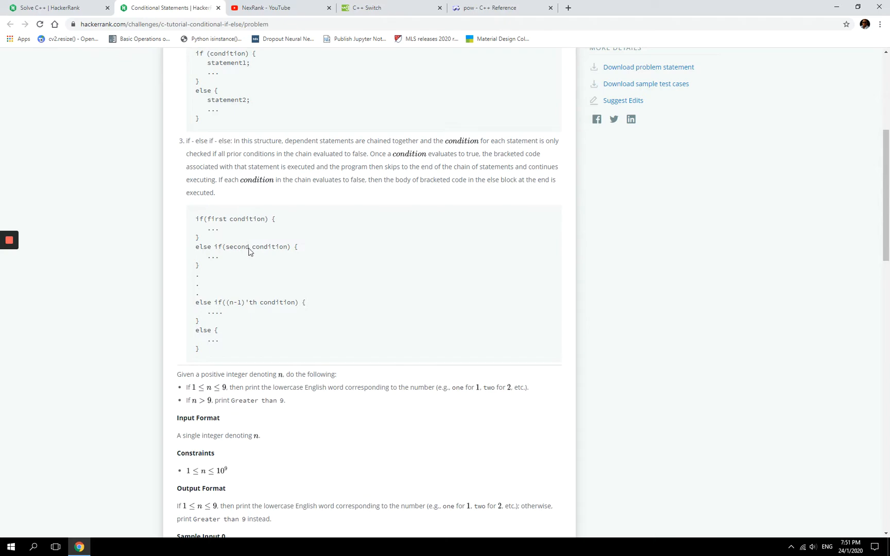
mouse_move(262, 305)
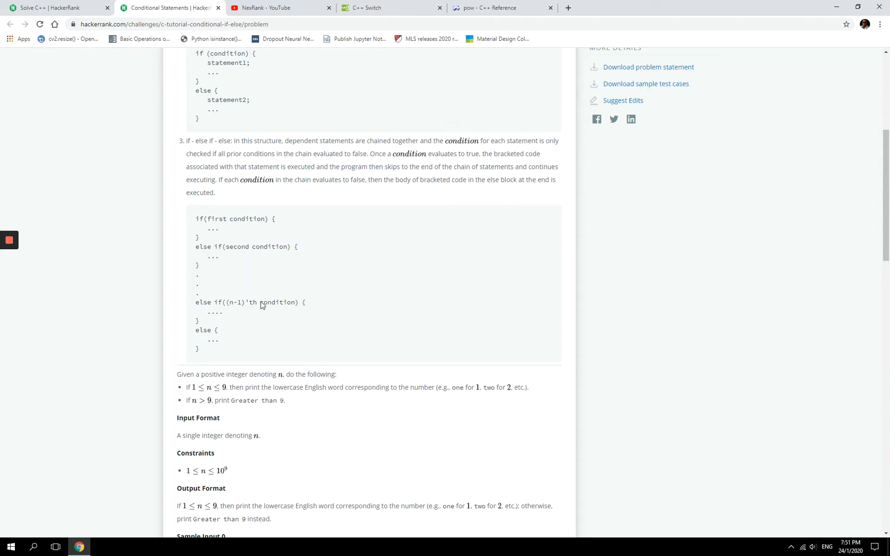
scroll(down, 3)
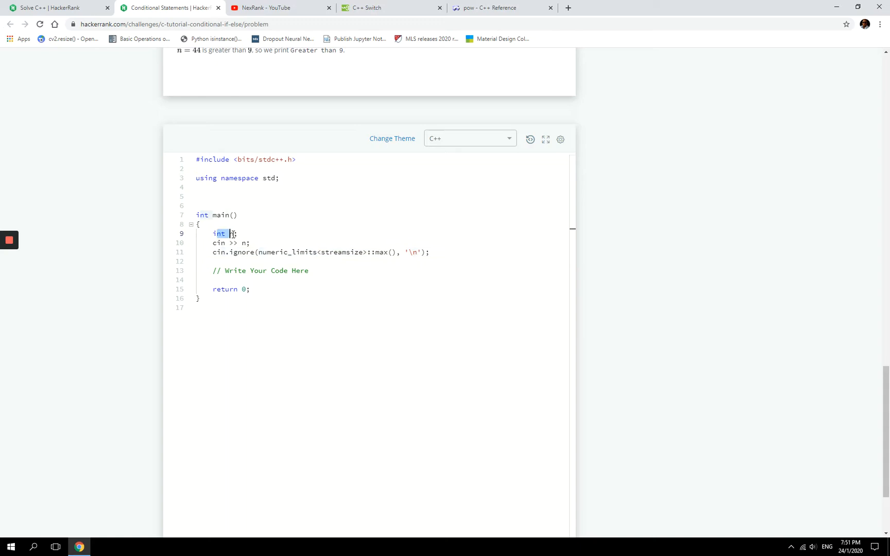
Mark the declaration of n in the starter code
click(226, 252)
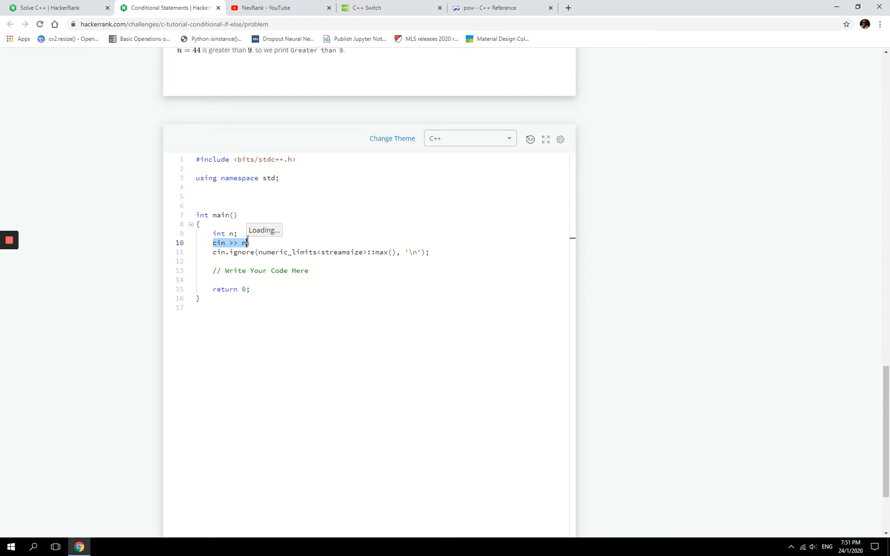
mouse_move(245, 243)
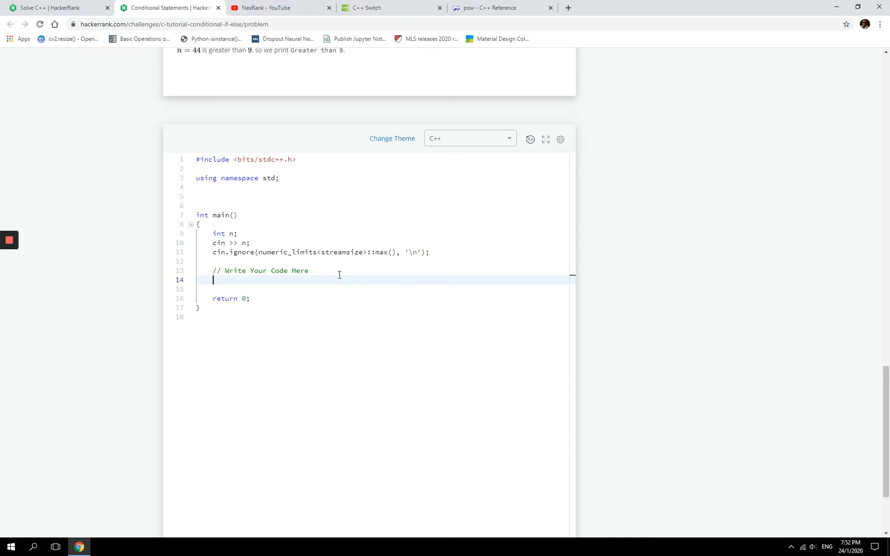
Type the partial condition 'if (n >= 1 && n <= )' below the comment
text(if)
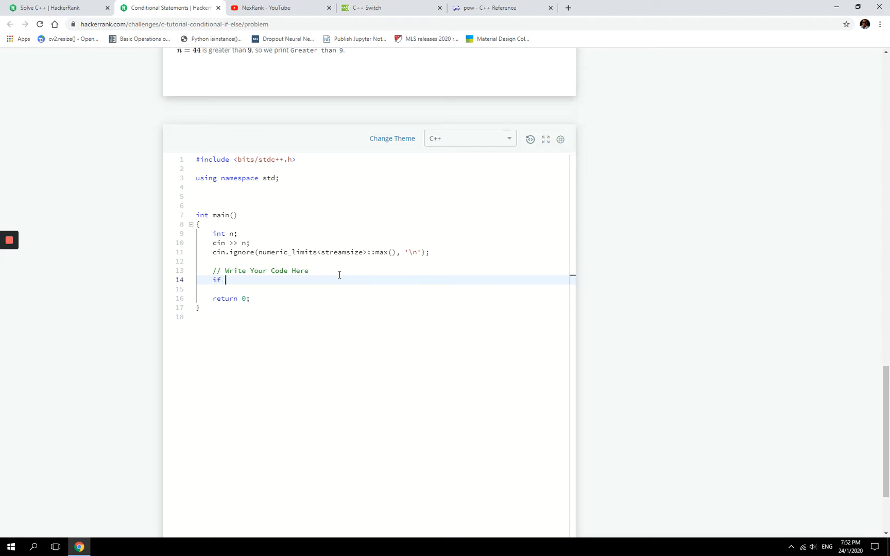
text((n ))
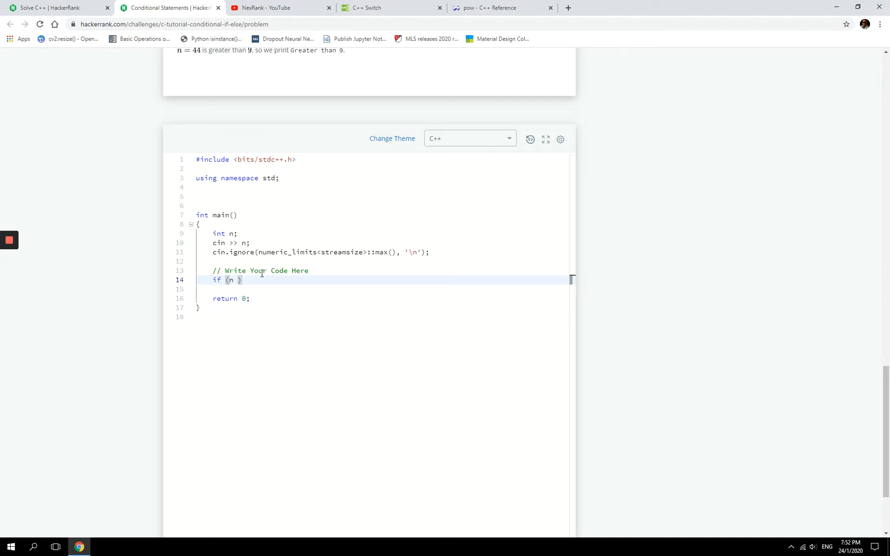
text(>= 1)
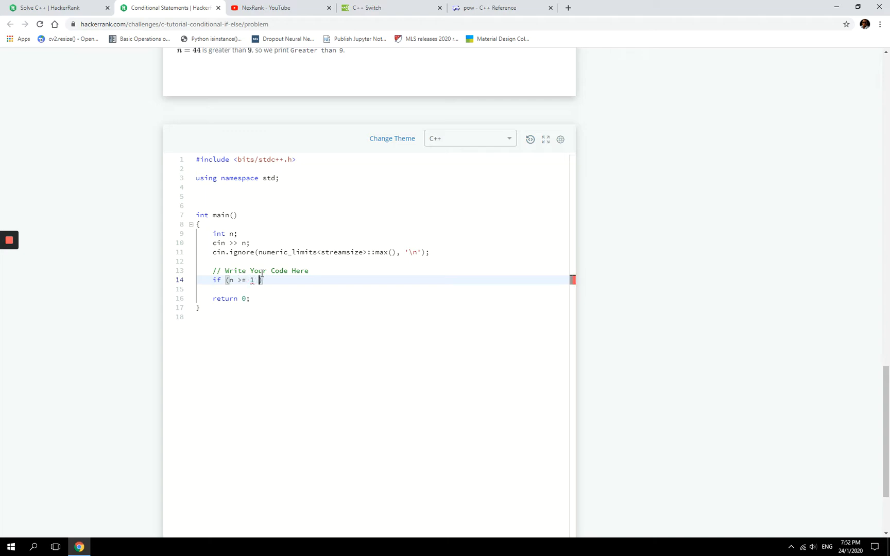
text(&& n <)
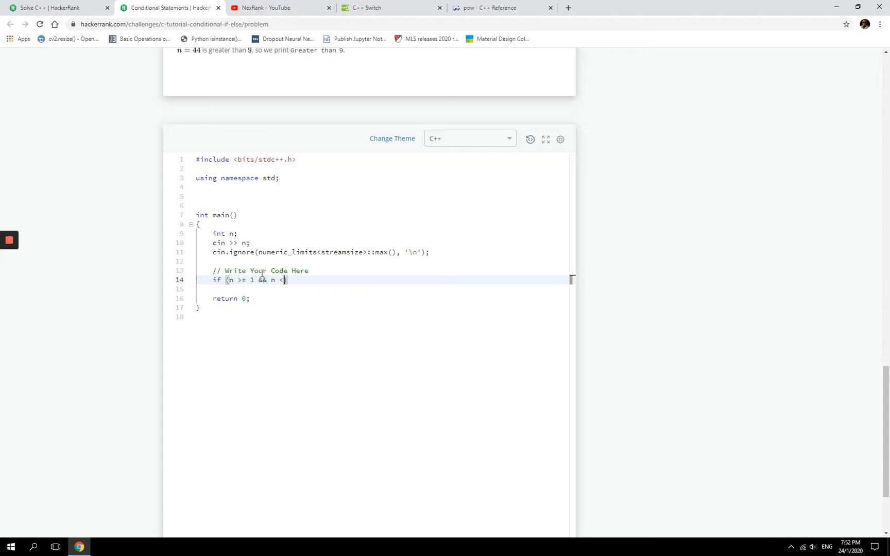
text(=)
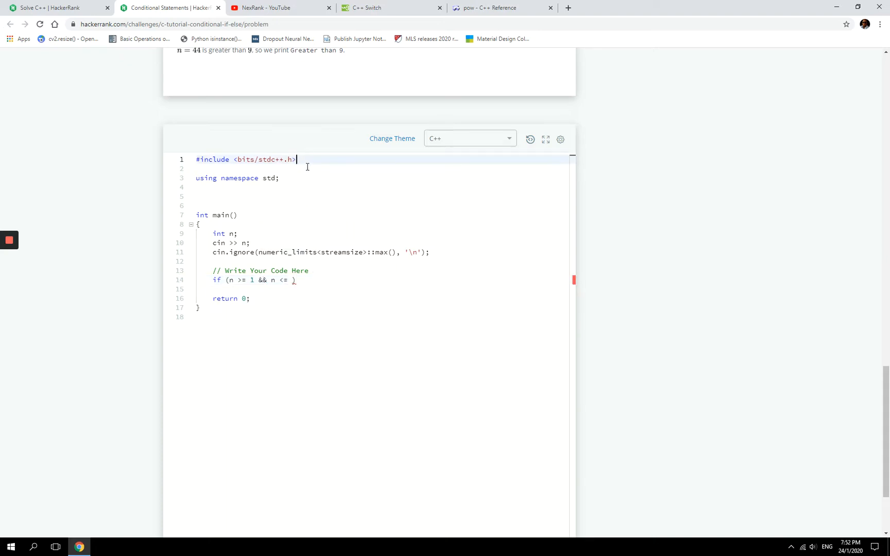
Add '#include <cmath>' on a new line below the first include
key(Enter)
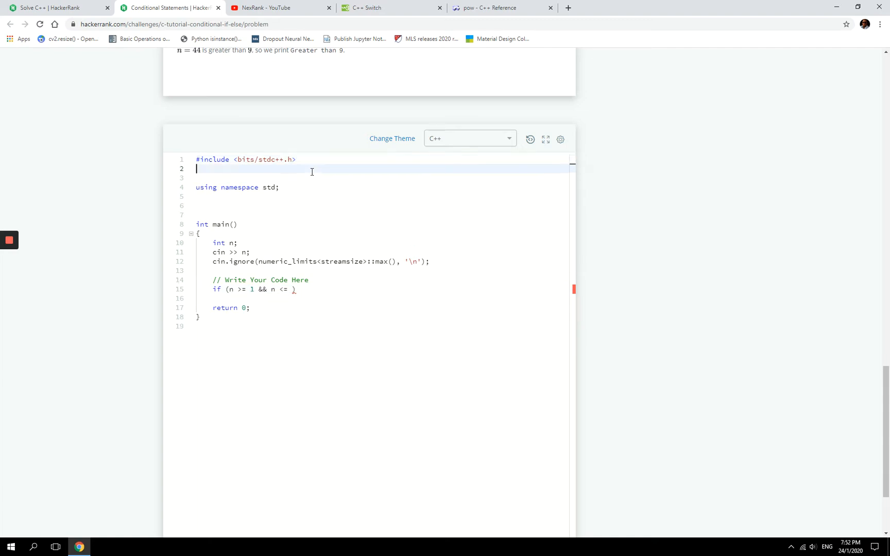
text(@)
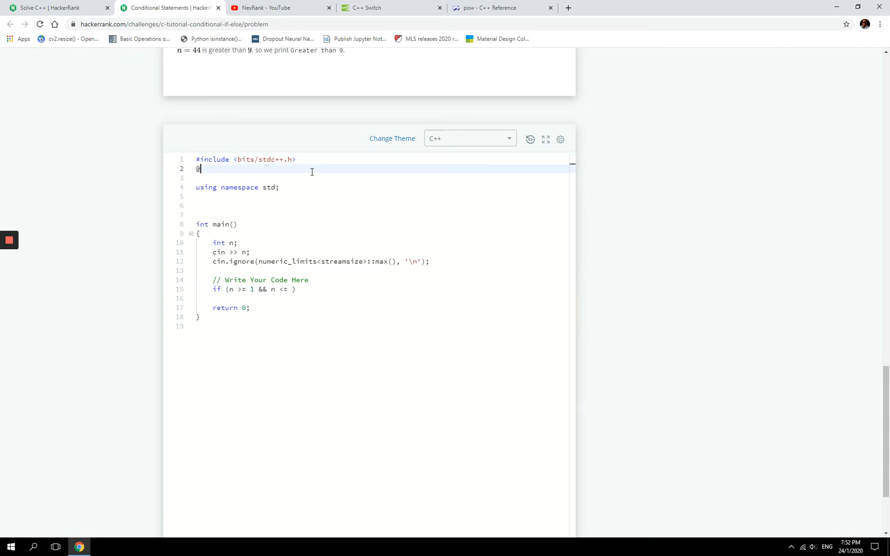
text(#include)
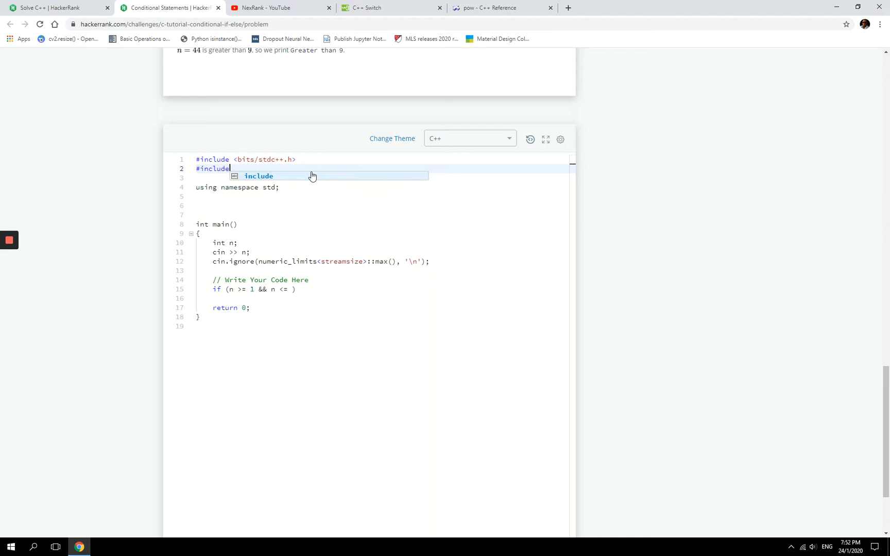
text(<cmath>)
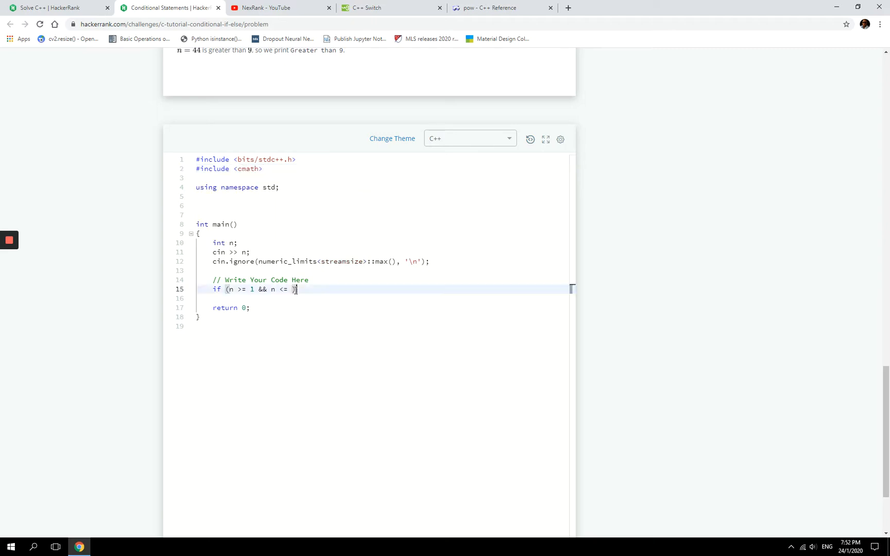
Complete the upper bound so the condition reads 'n <= pow(10, 9)'
text(pow()
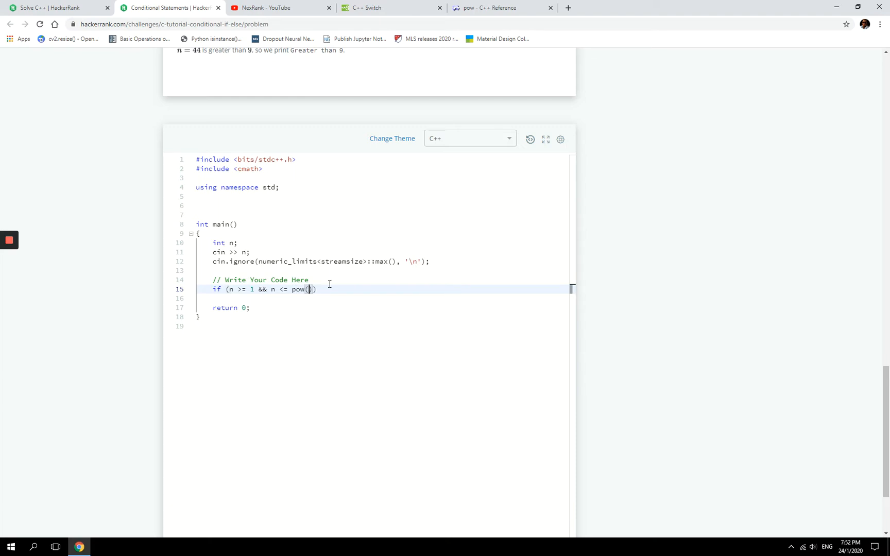
text(10,)
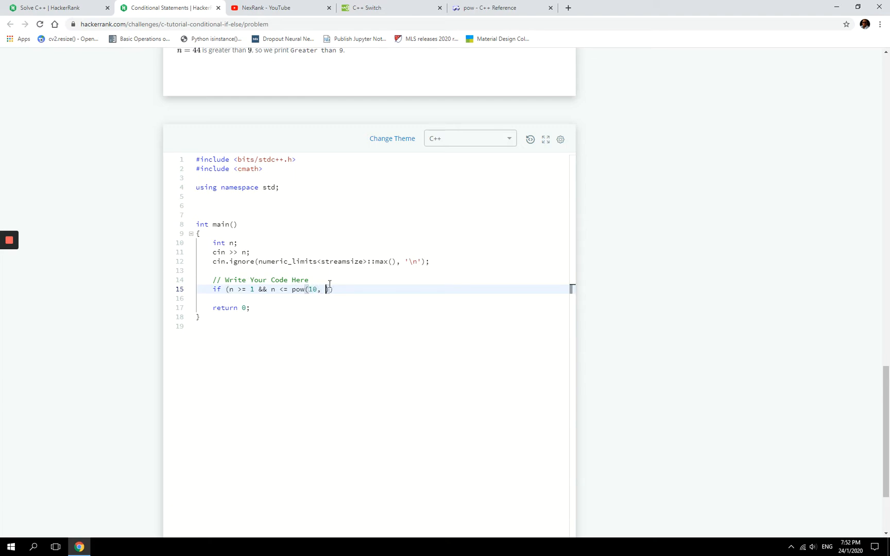
text(9)))
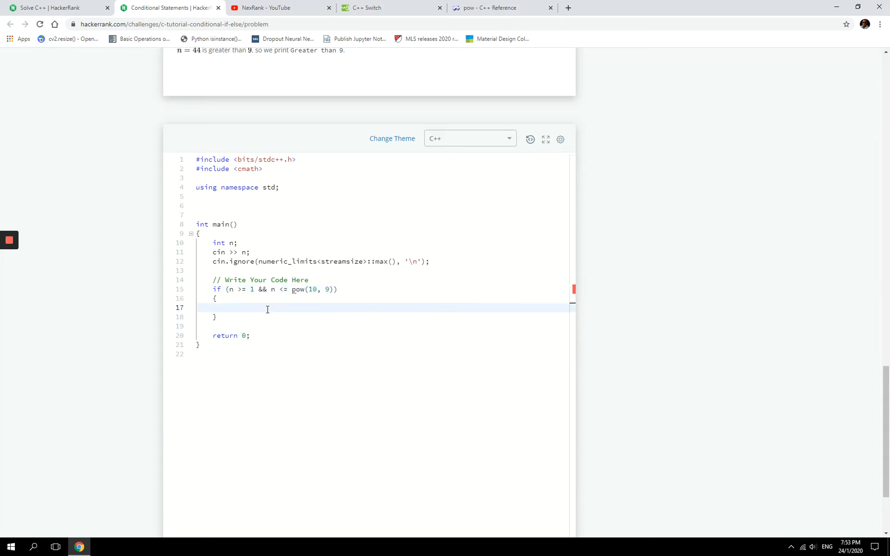
Open a nested 'if (n <= 9)' block inside the outer condition
text(if ())
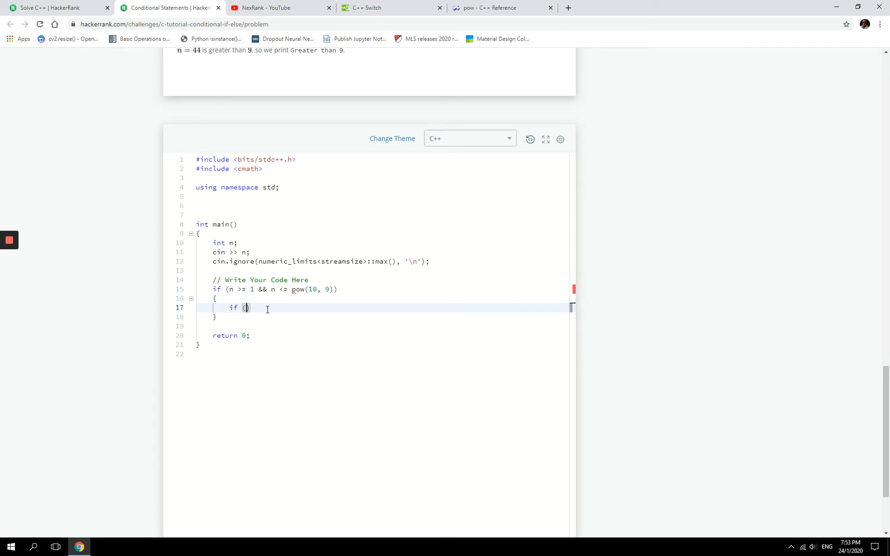
text(n)
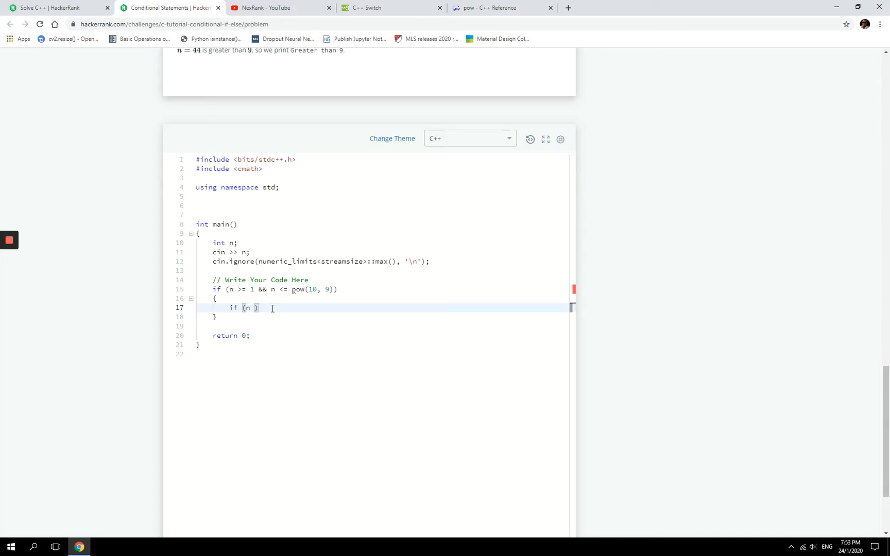
text(<=)
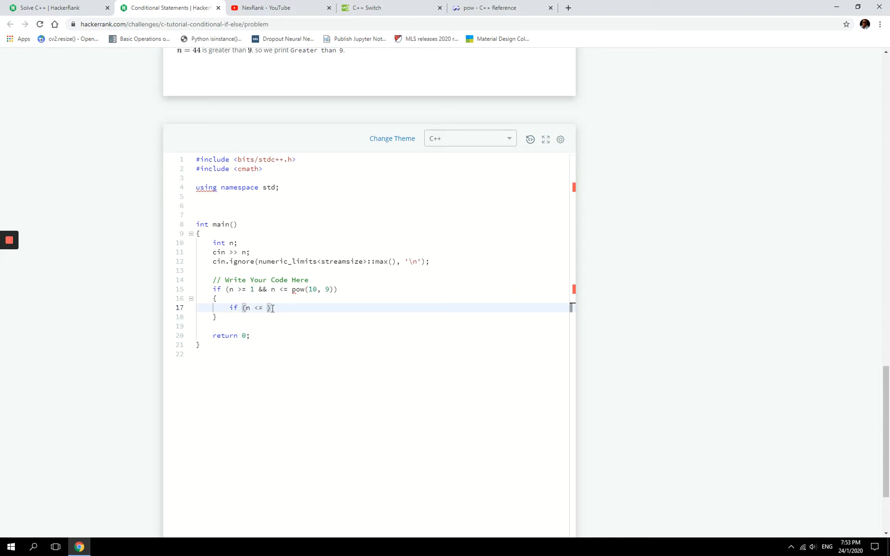
text(9))
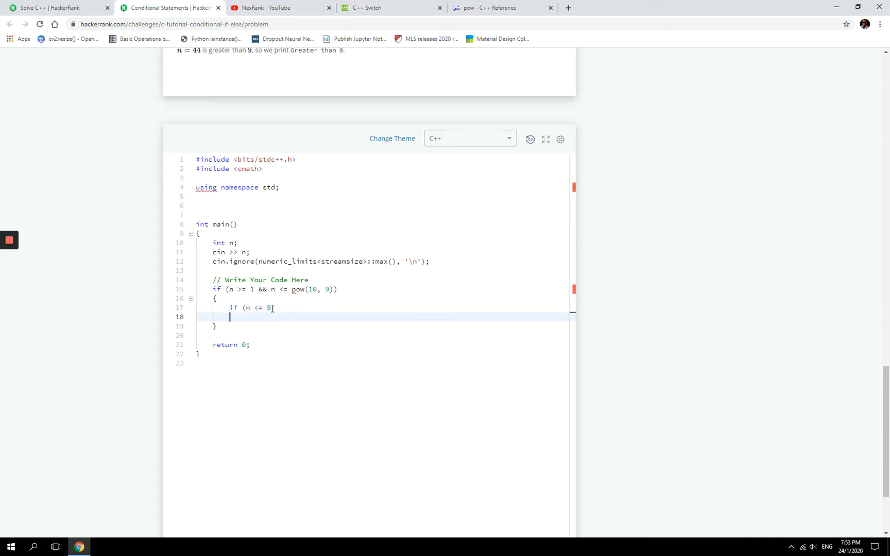
text({\nif)
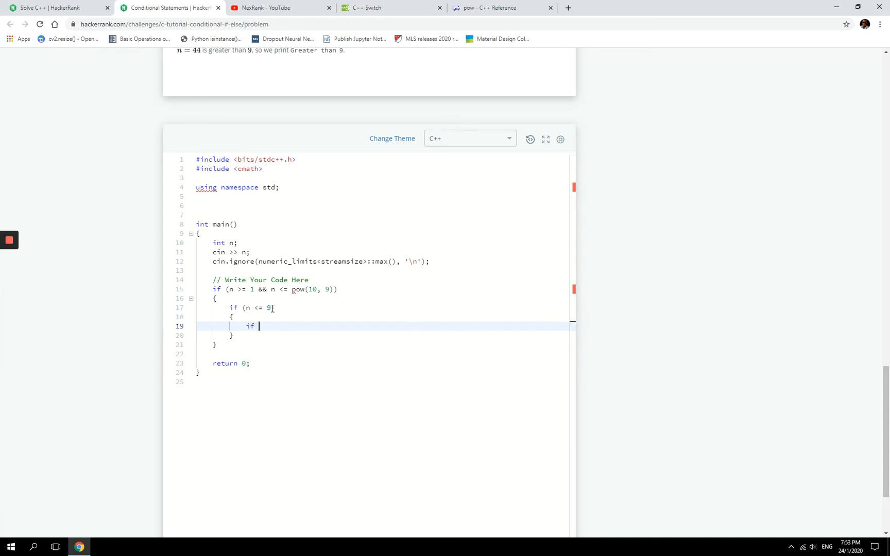
Add an 'if (n == 1)' branch printing "one" with endl
text((n == 1))
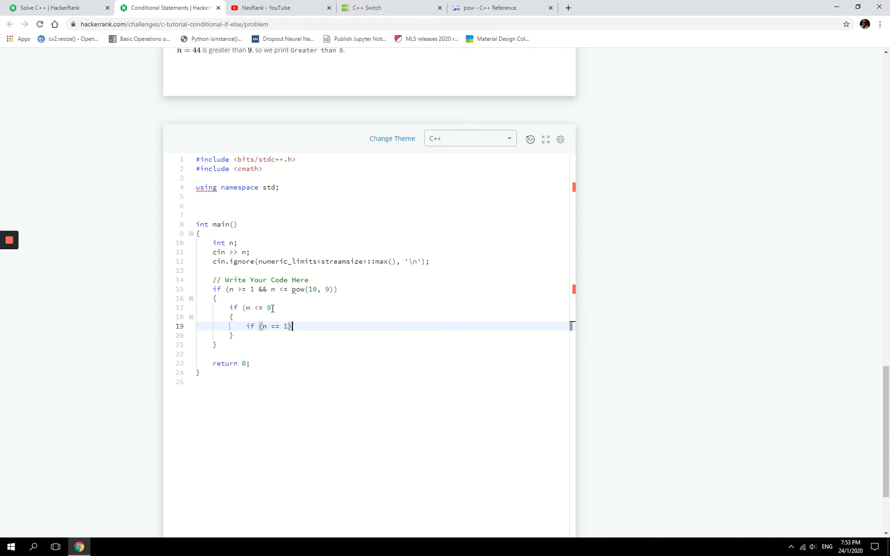
key(Enter)
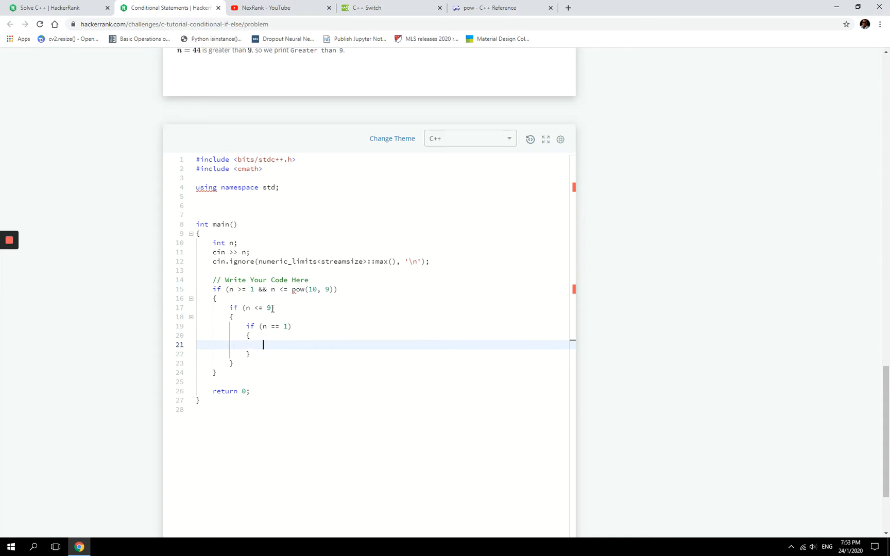
text(cout << ")
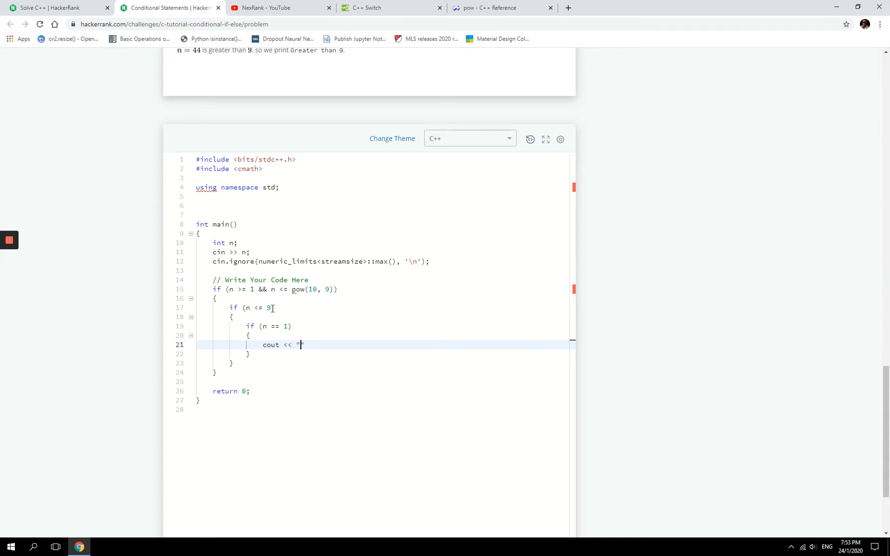
text(one)
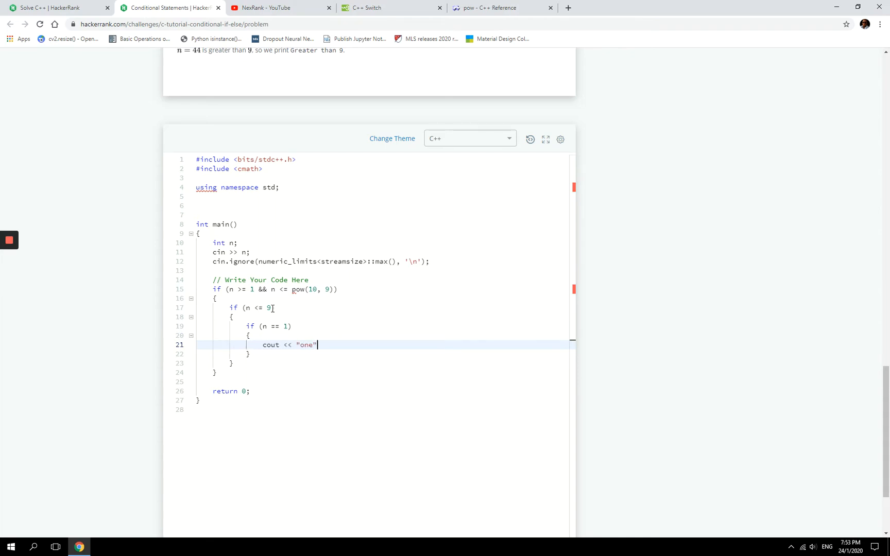
text(<< end)
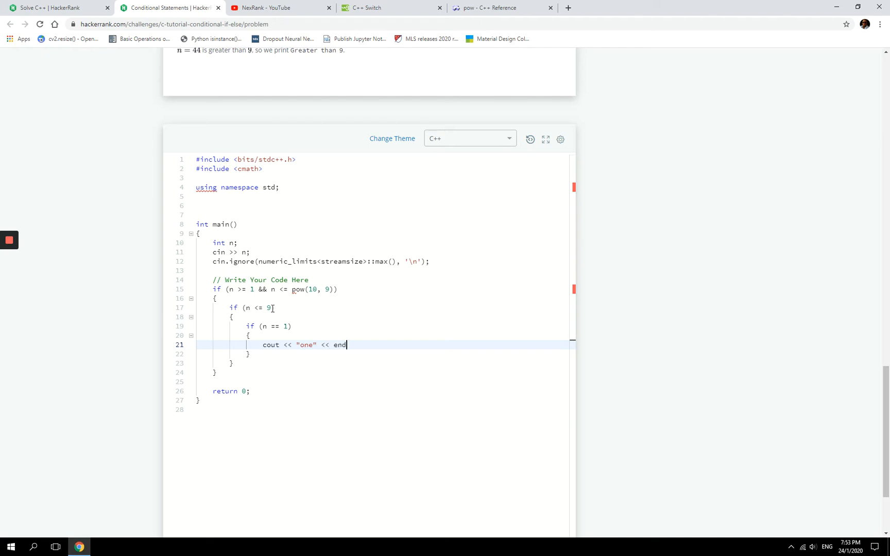
text(l;)
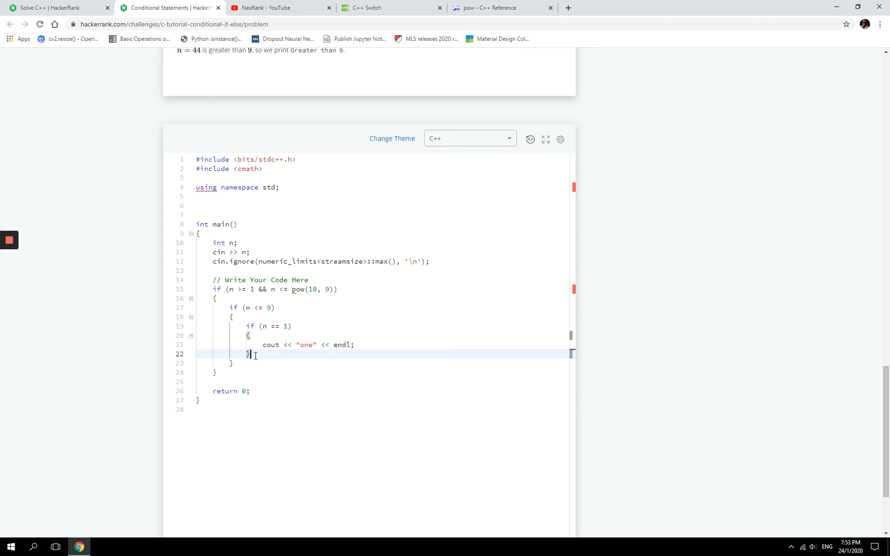
Duplicate the n == 1 branch and edit copies to print "two", "three" and "four"
drag(245, 326, 254, 353)
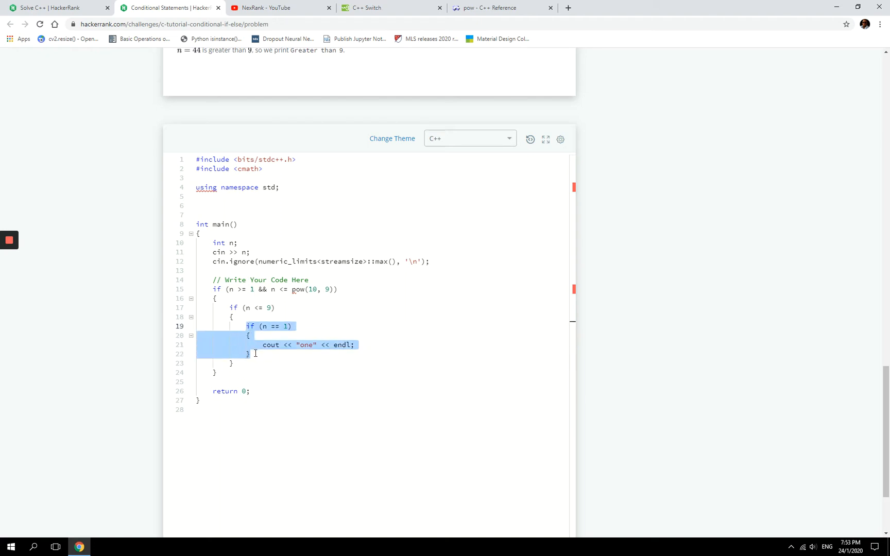
key(Ctrl+v)
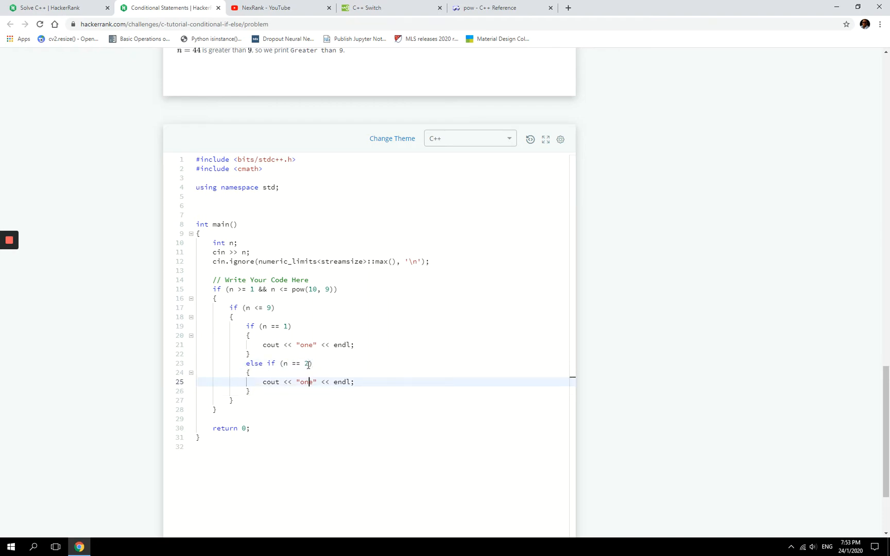
text(two)
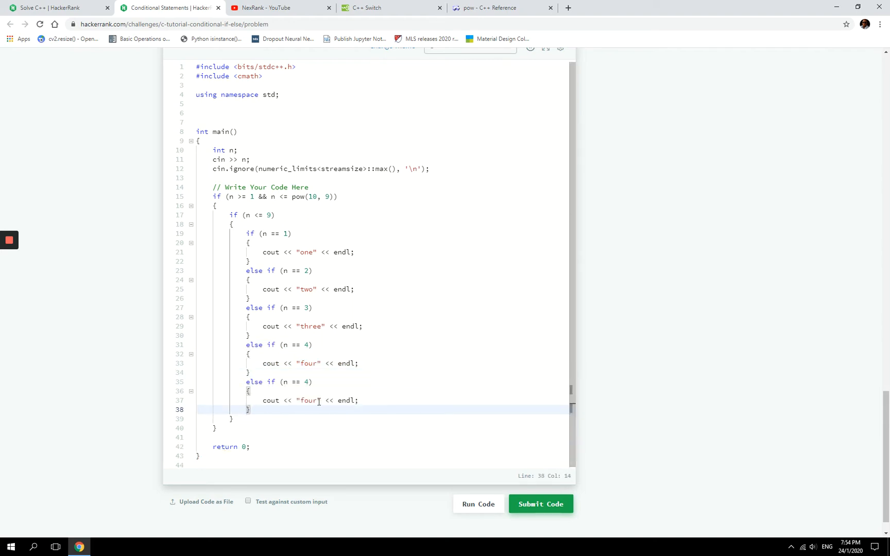
Add else-if branches printing "five", "six" and "seven"
text(five)
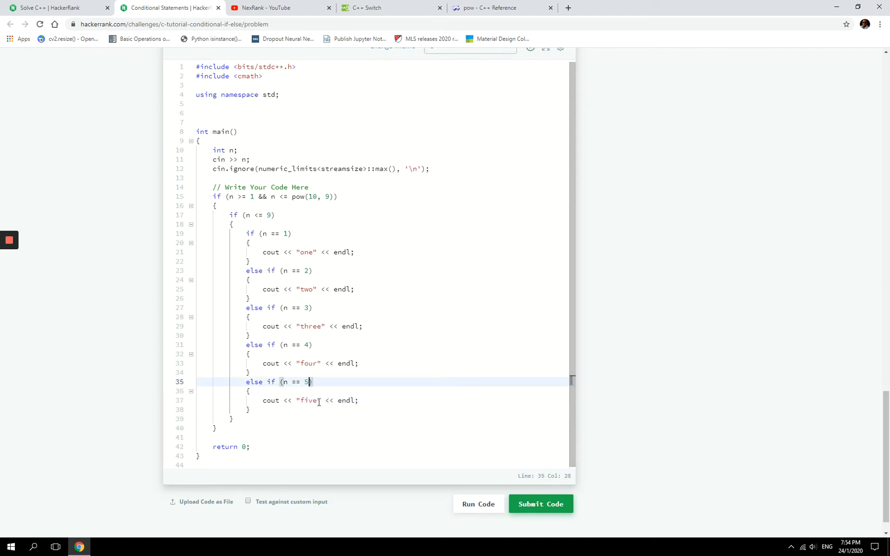
text(}else if (n == 4))
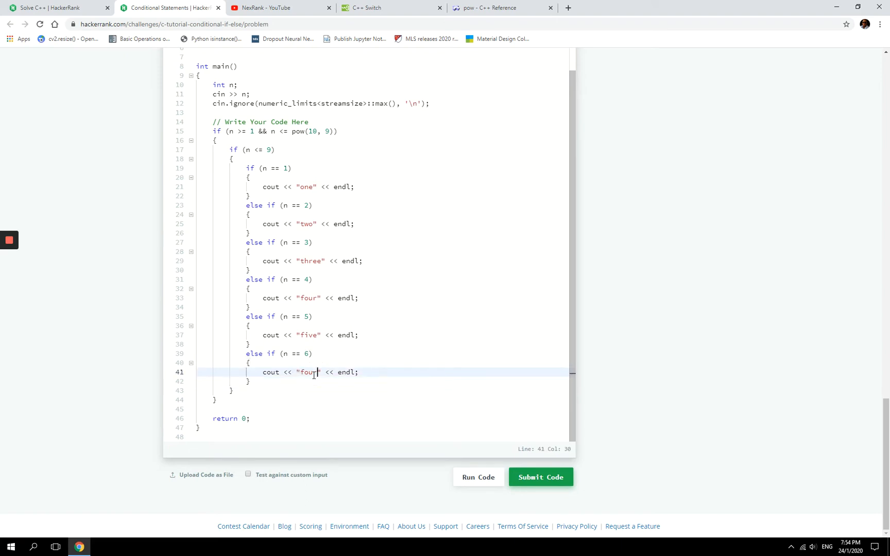
text(six)
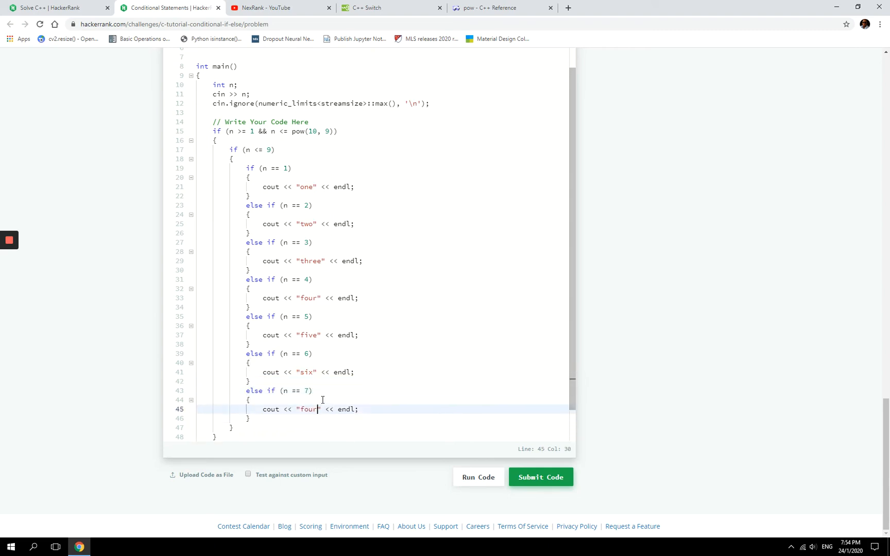
text(seven)
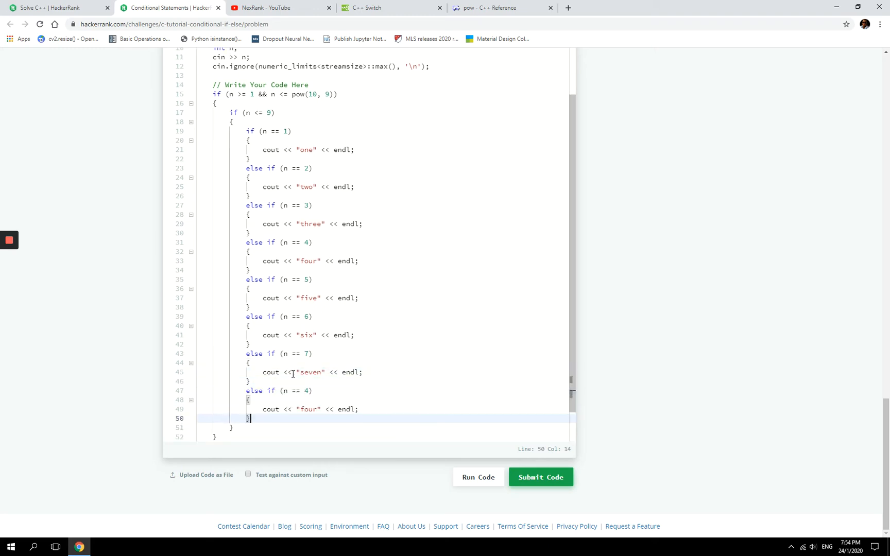
Add the n == 8 branch printing "eight" and a final else printing "nine"
text(8)
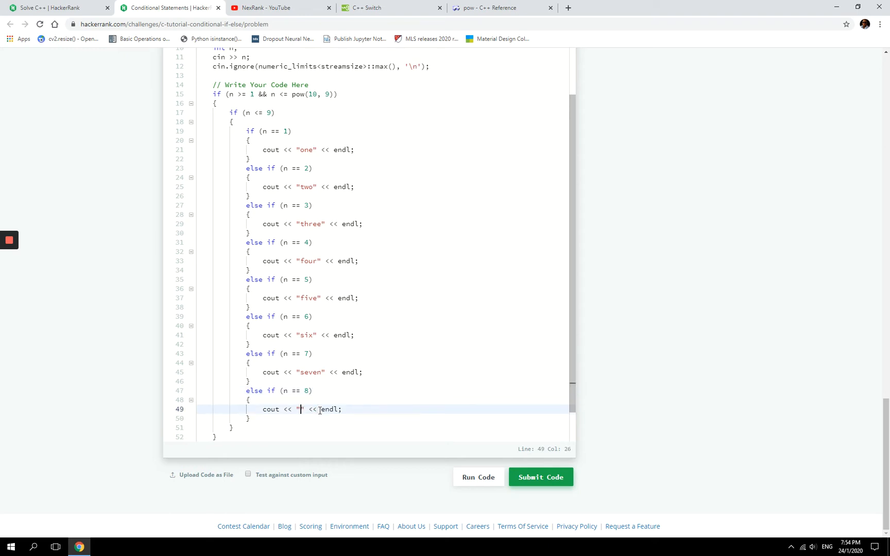
text(eight)
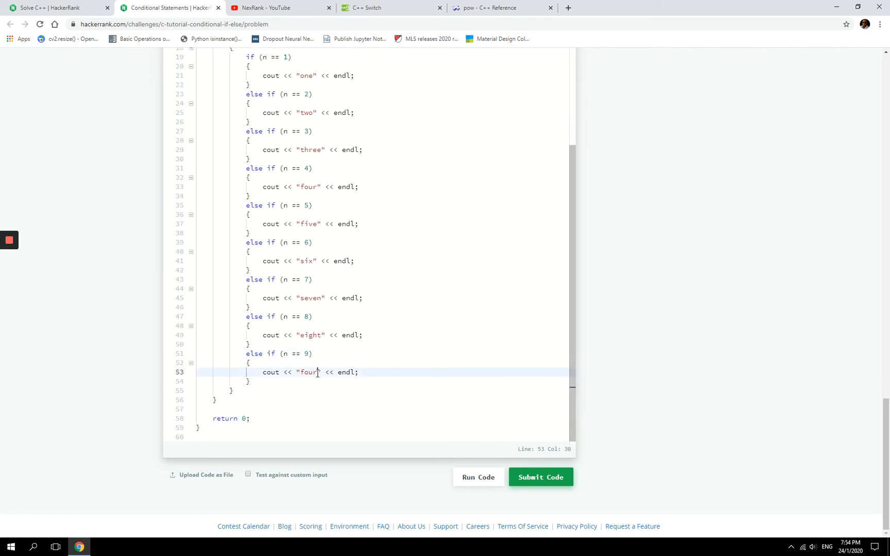
text(nine)
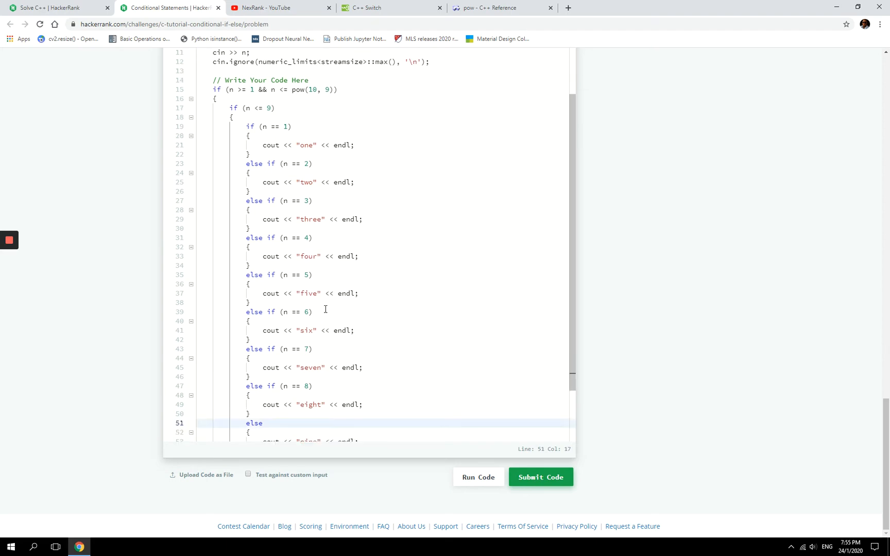
scroll(down, 3)
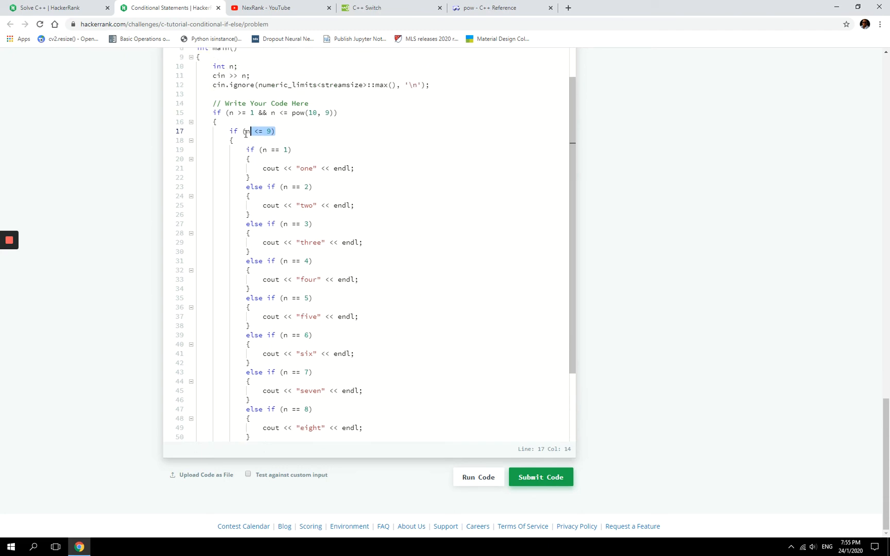
Add an else after 'if (n <= 9)' with cout << "Greater than 9"
scroll(down, 3)
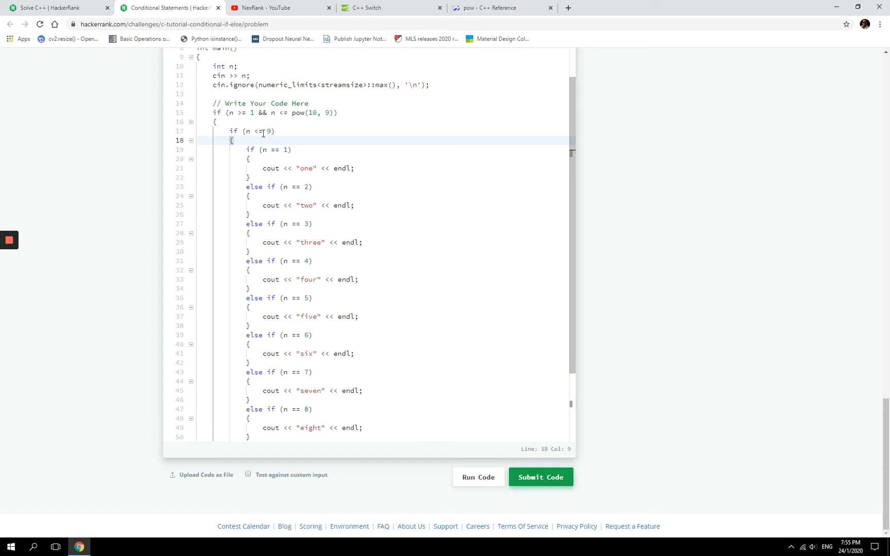
scroll(down, 3)
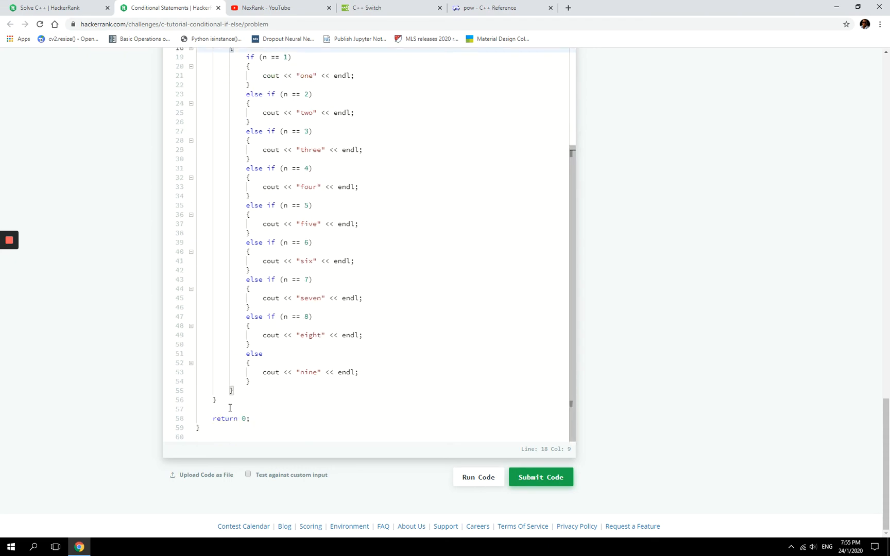
text(ement;)
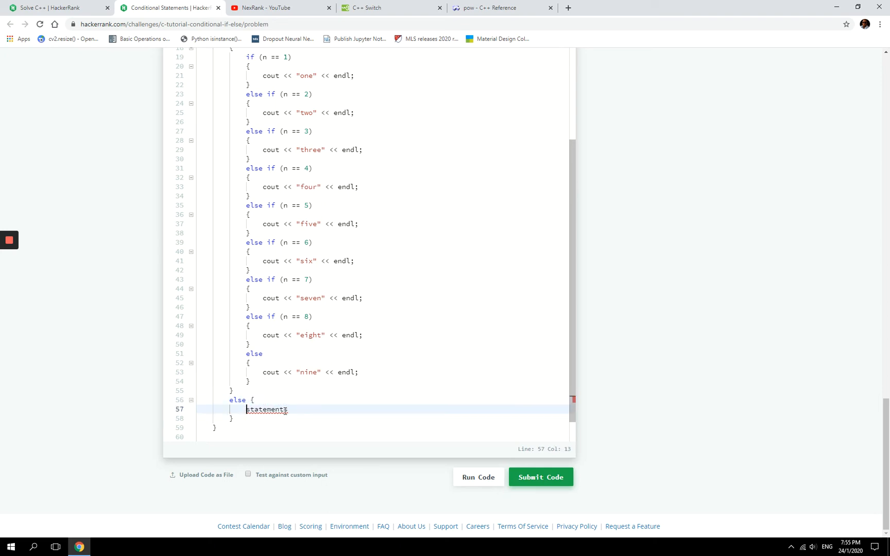
text(cout <<)
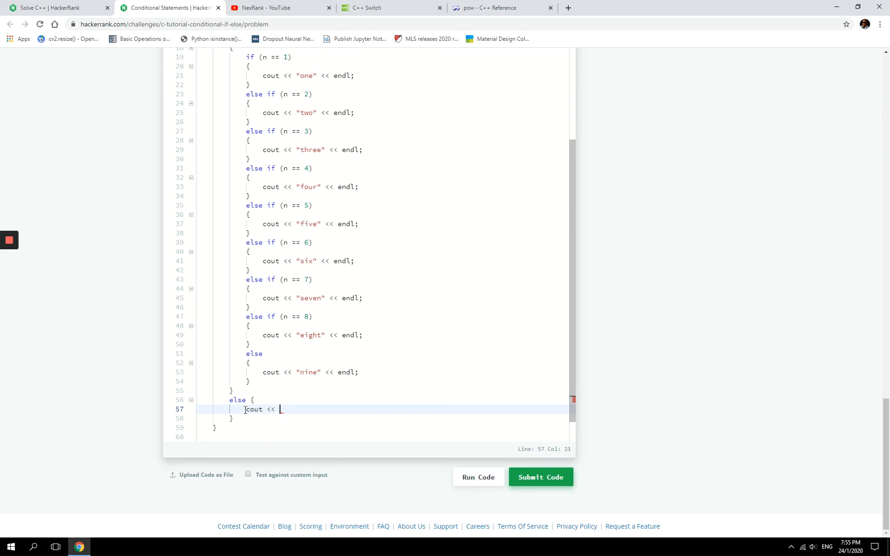
text("Greater th)
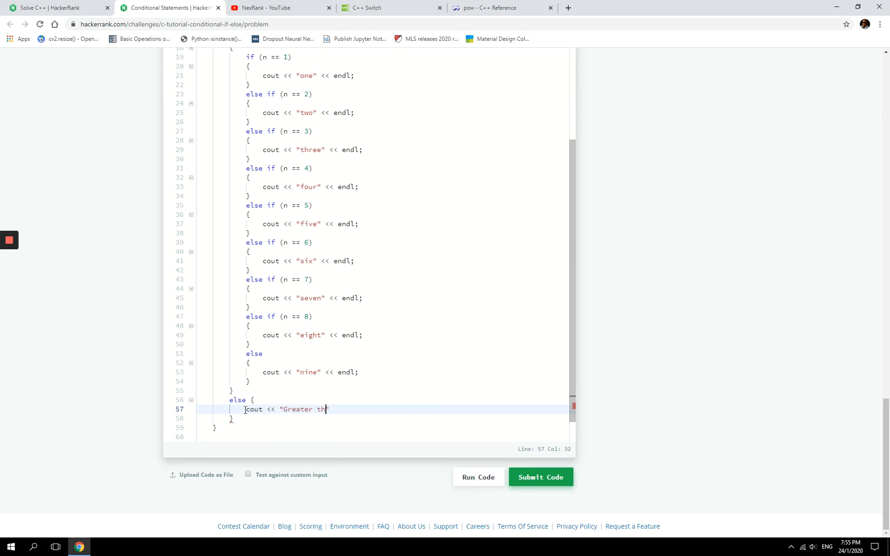
text(an 9")
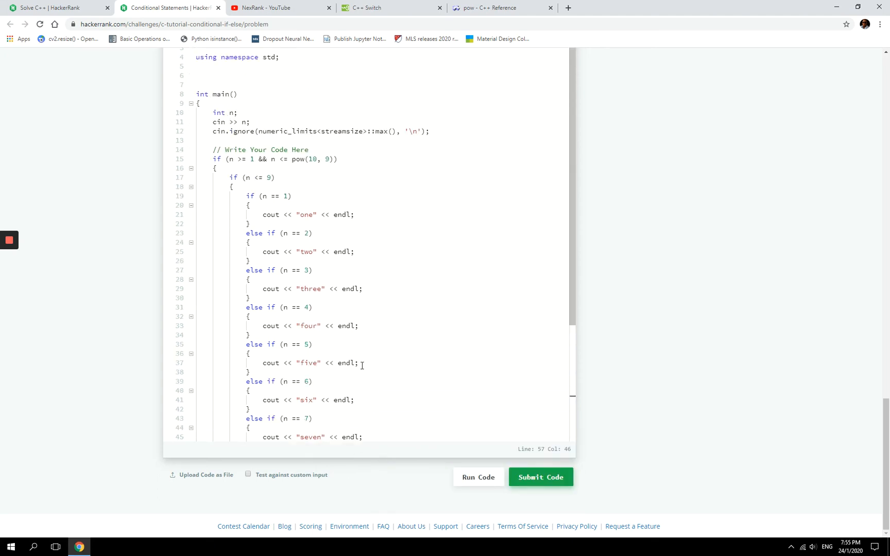
Delete the extra blank lines between 'using namespace std;' and main()
scroll(up, 3)
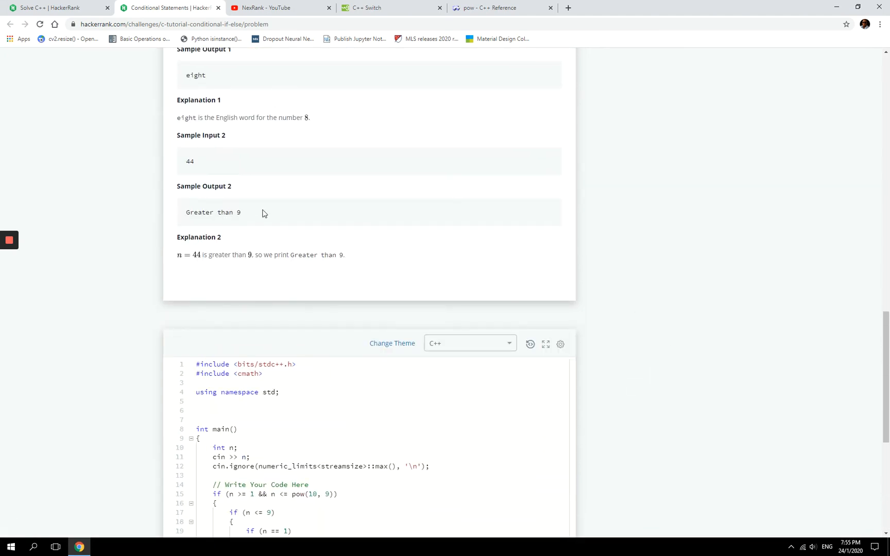
scroll(down, 3)
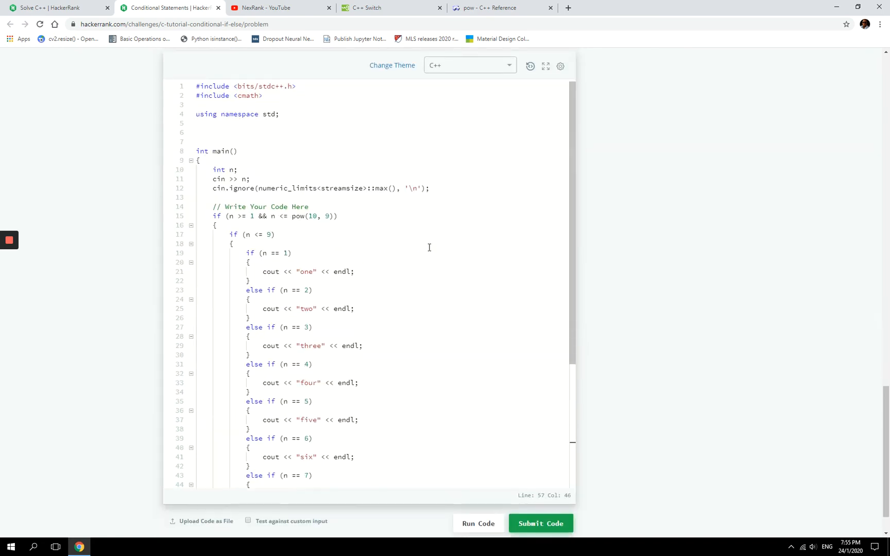
mouse_move(369, 215)
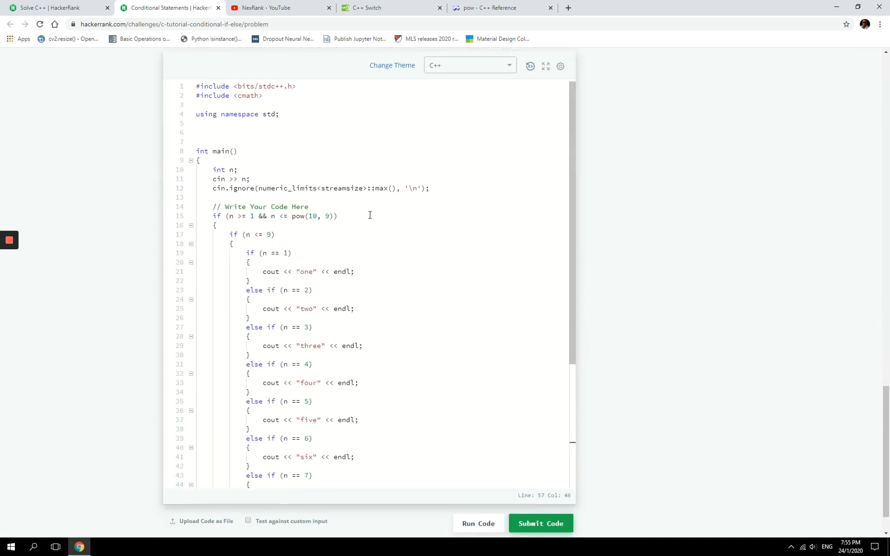
click(320, 217)
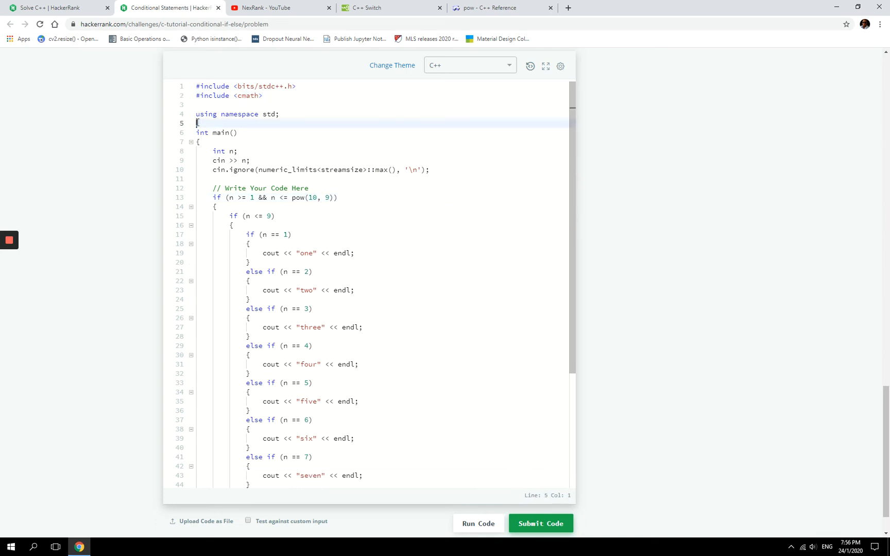
scroll(down, 3)
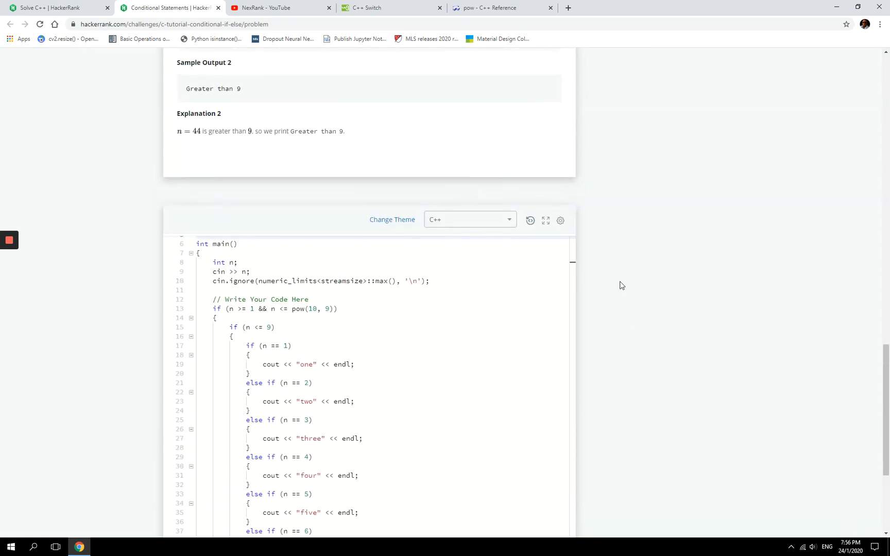
Run the code and view Sample Test case 2, where input 44 prints 'Greater than 9'
scroll(down, 3)
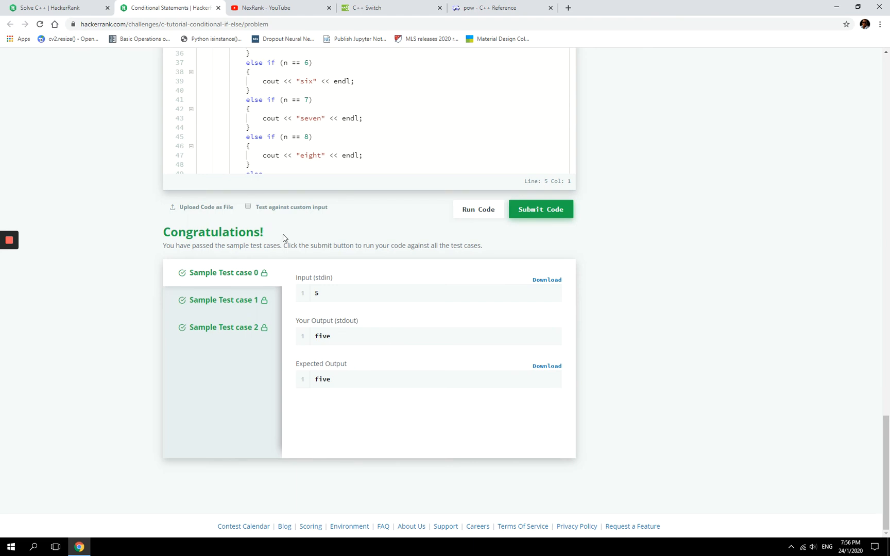
mouse_move(322, 297)
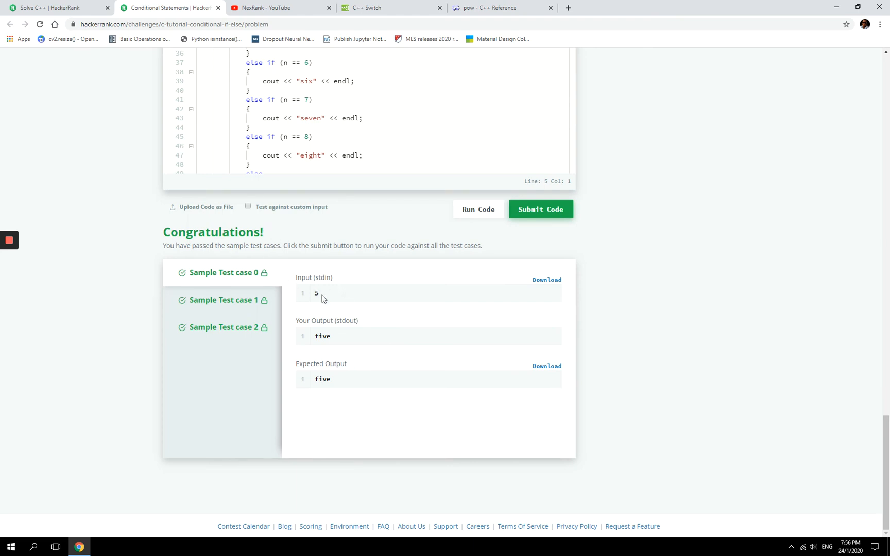
mouse_move(278, 305)
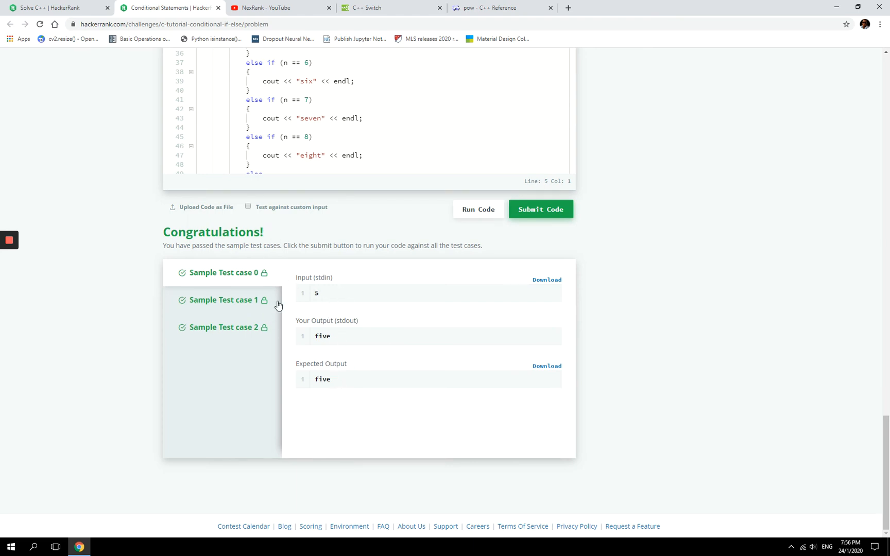
click(224, 327)
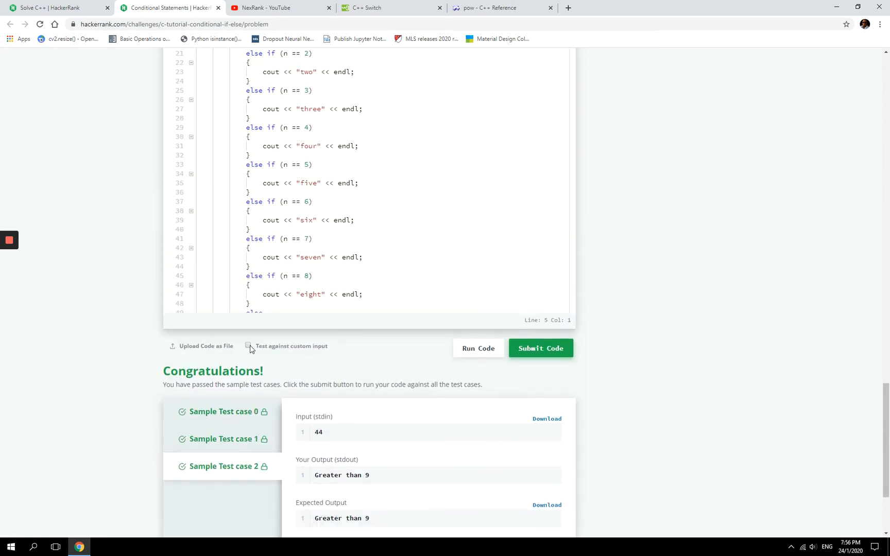
Run the solution against custom input 0, which compiles but prints nothing
click(248, 346)
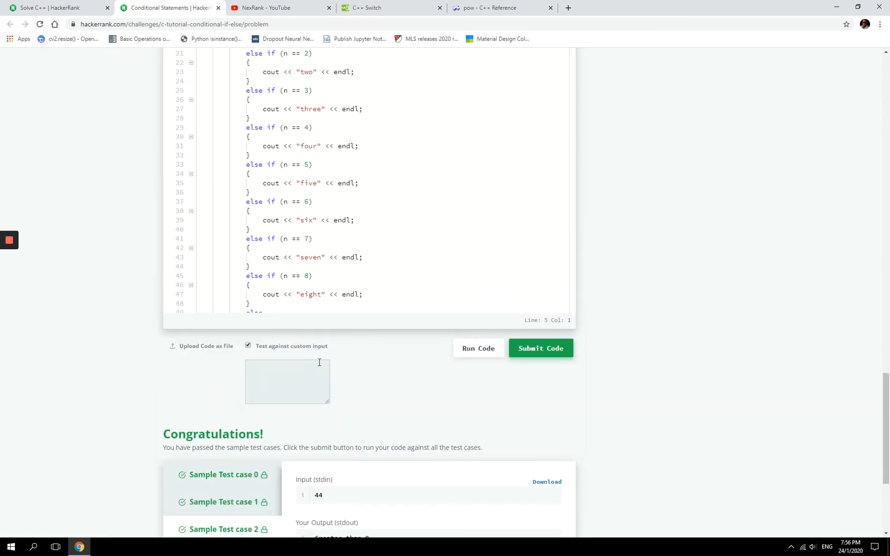
text(0)
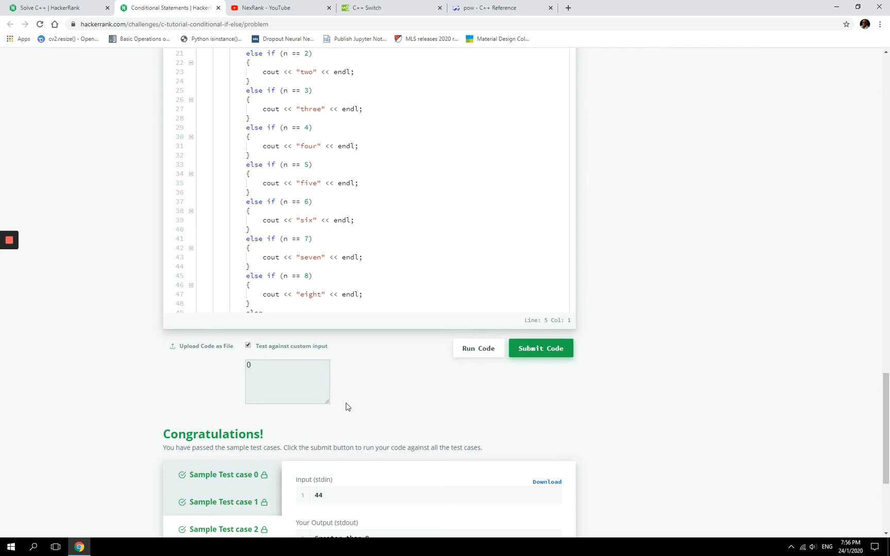
click(541, 354)
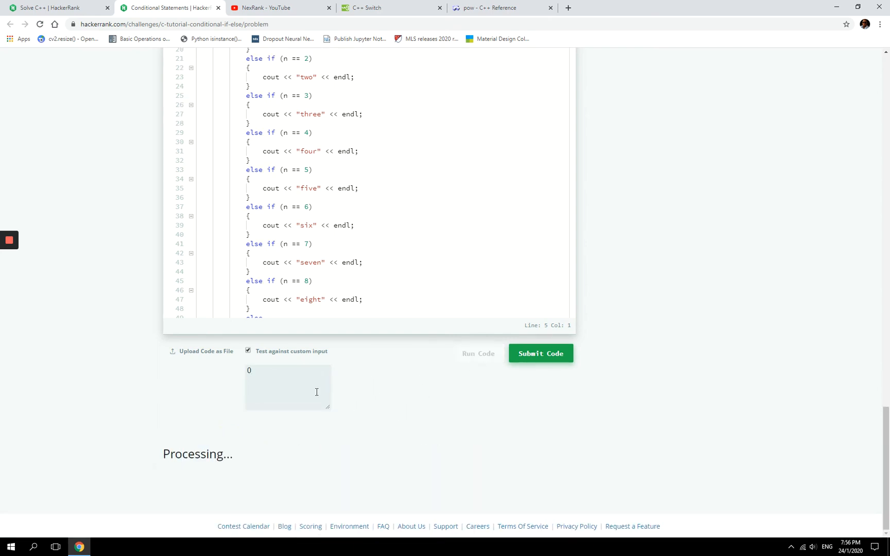
mouse_move(315, 382)
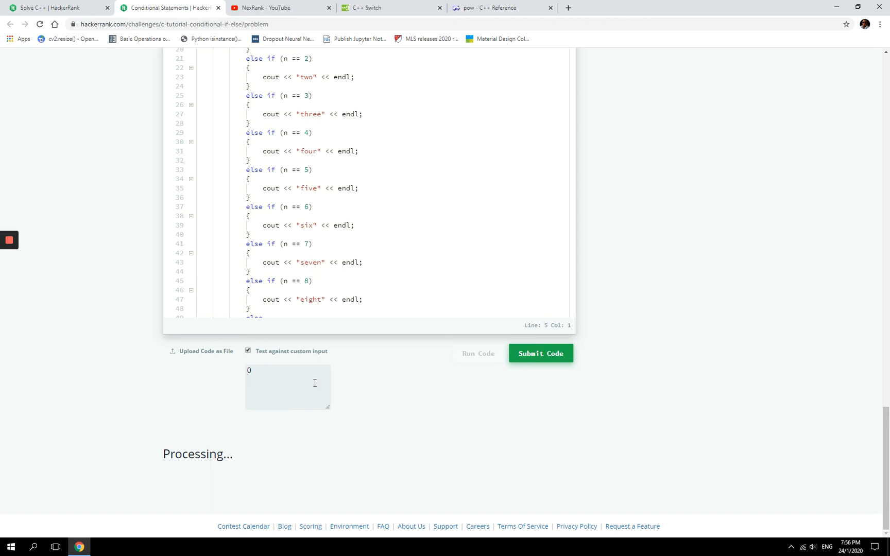
mouse_move(314, 406)
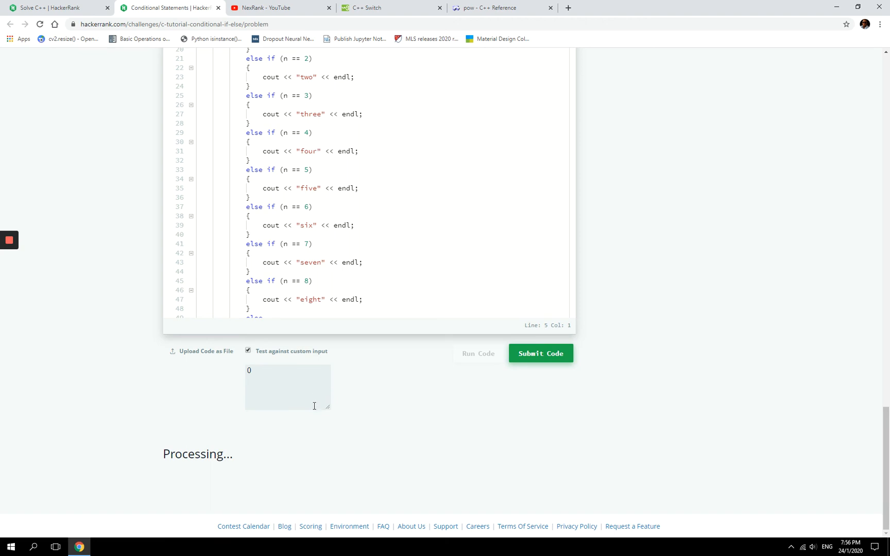
click(478, 353)
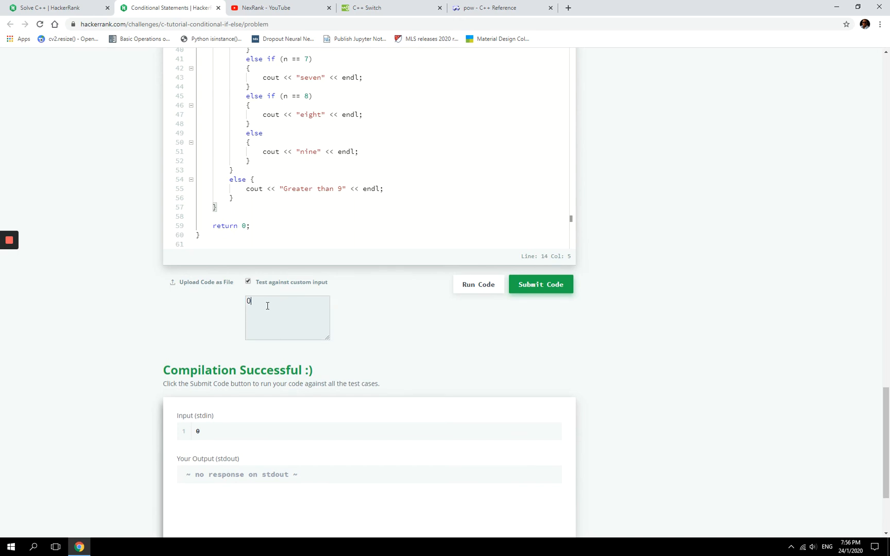
text(1000000000)
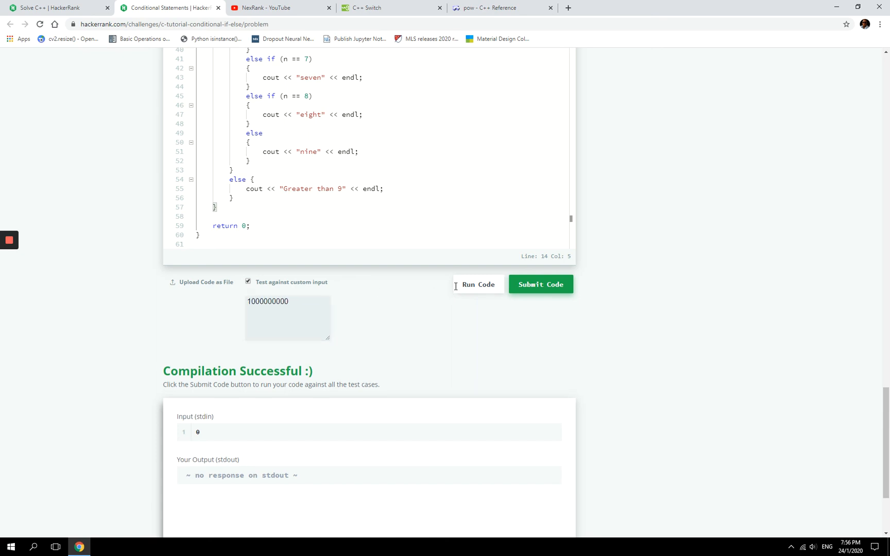
click(478, 284)
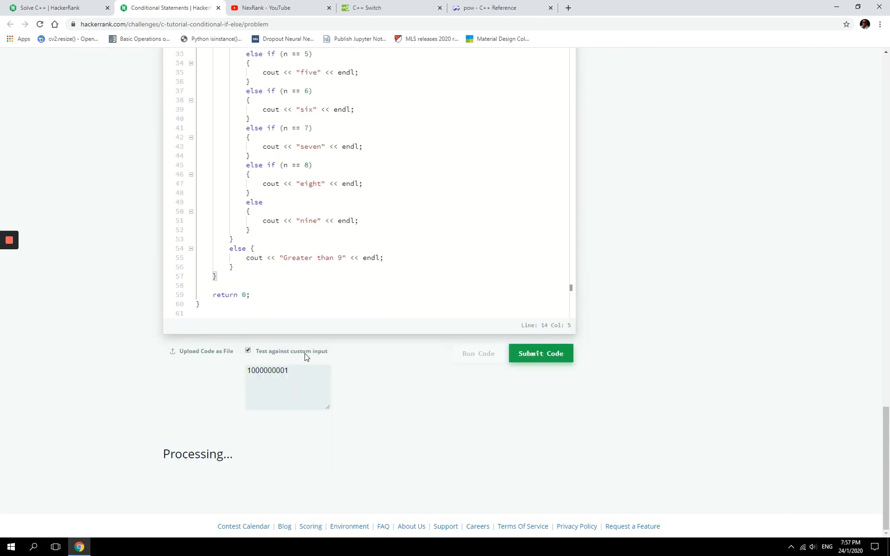
mouse_move(300, 471)
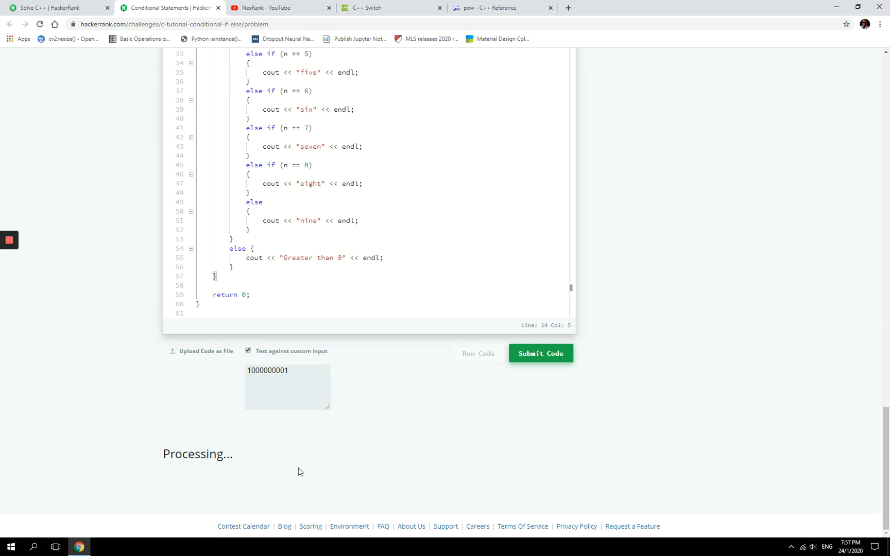
click(478, 354)
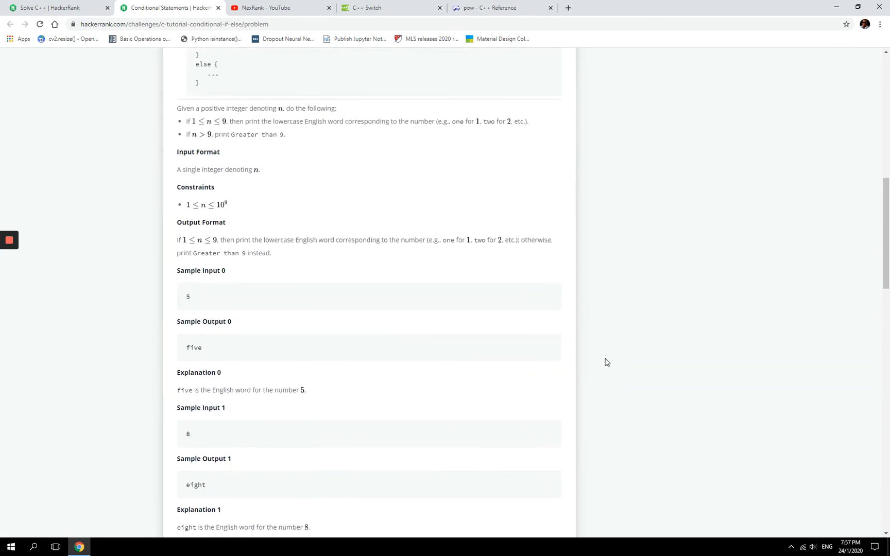
scroll(up, 3)
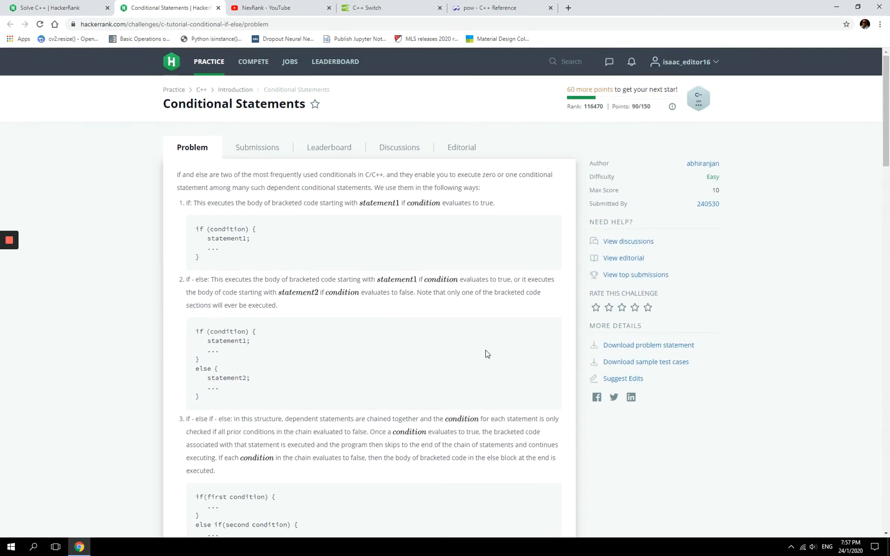
mouse_move(215, 136)
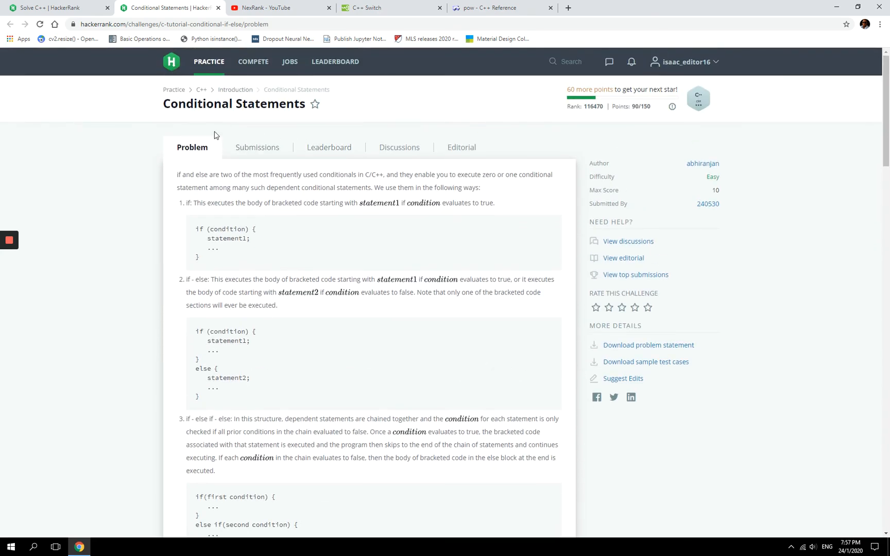
mouse_move(172, 109)
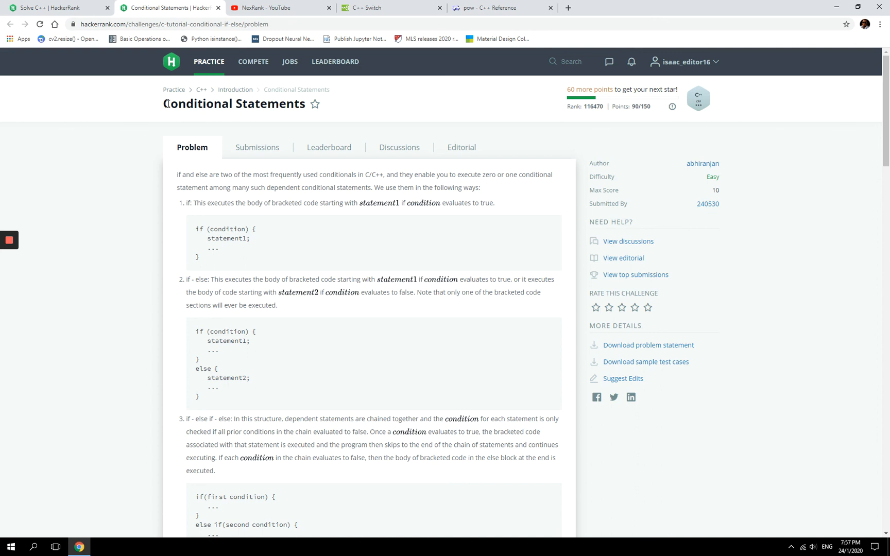
mouse_move(288, 101)
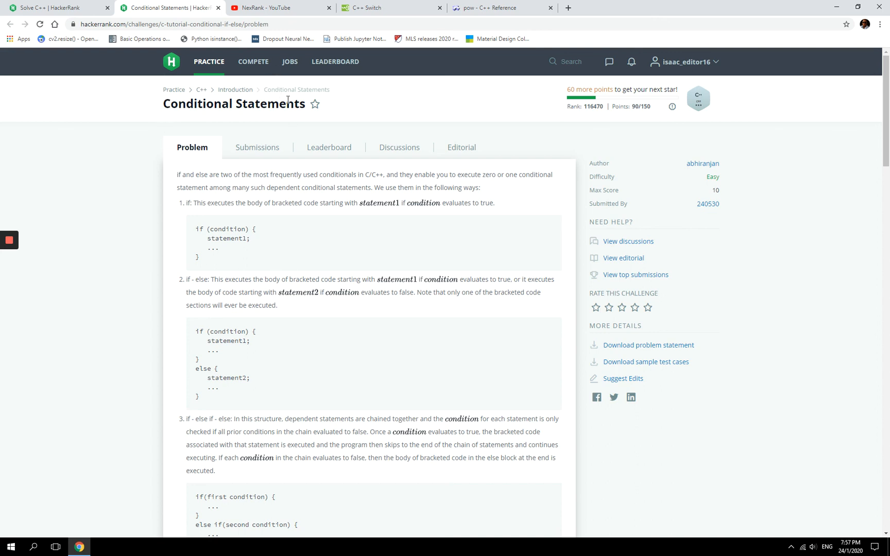